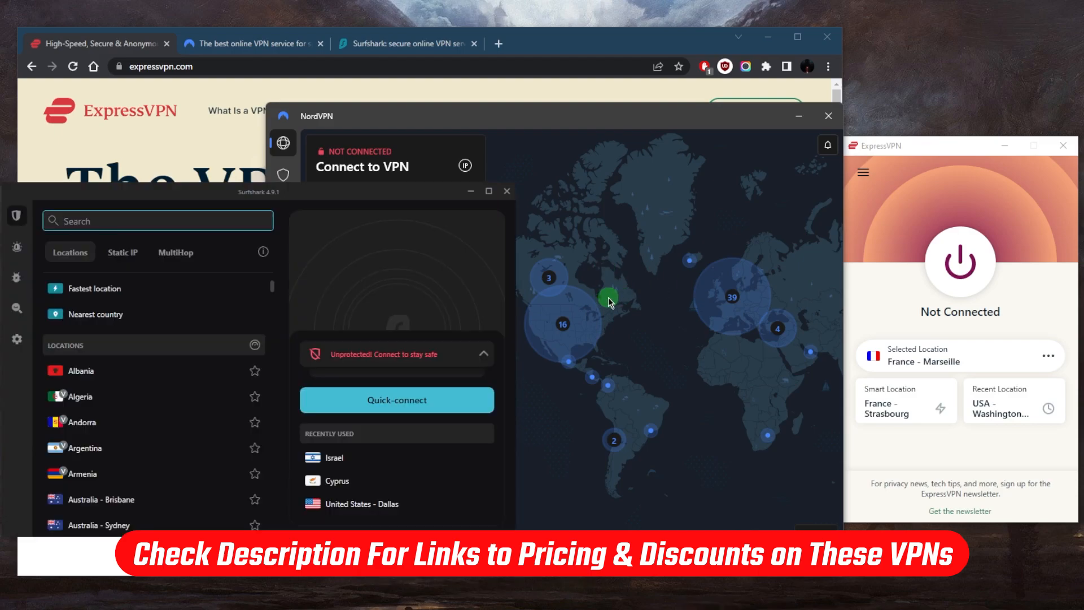
pyautogui.moveTo(621, 310)
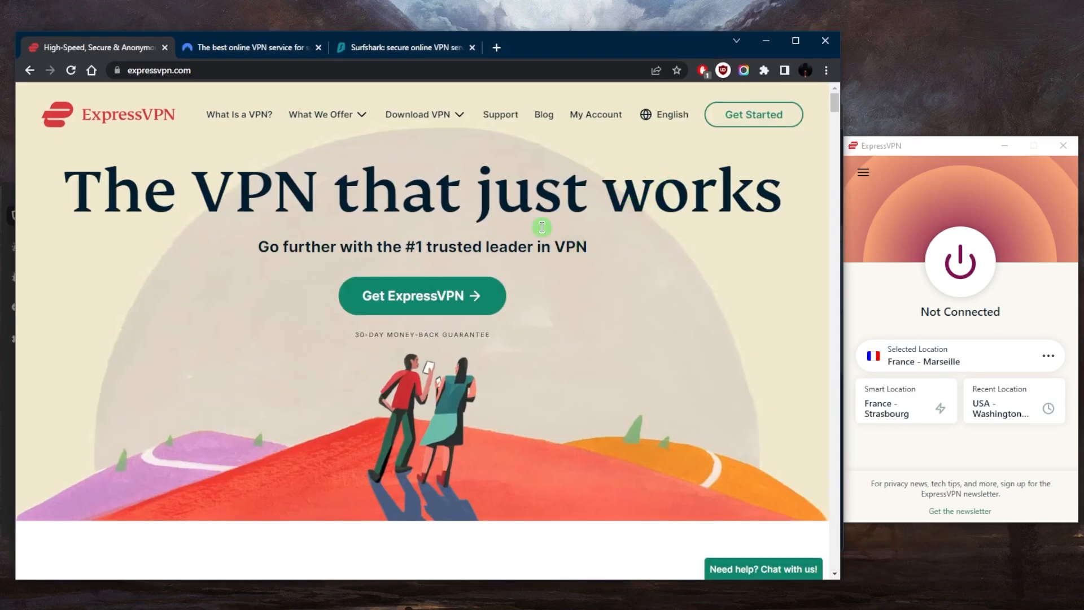
pyautogui.moveTo(477, 188)
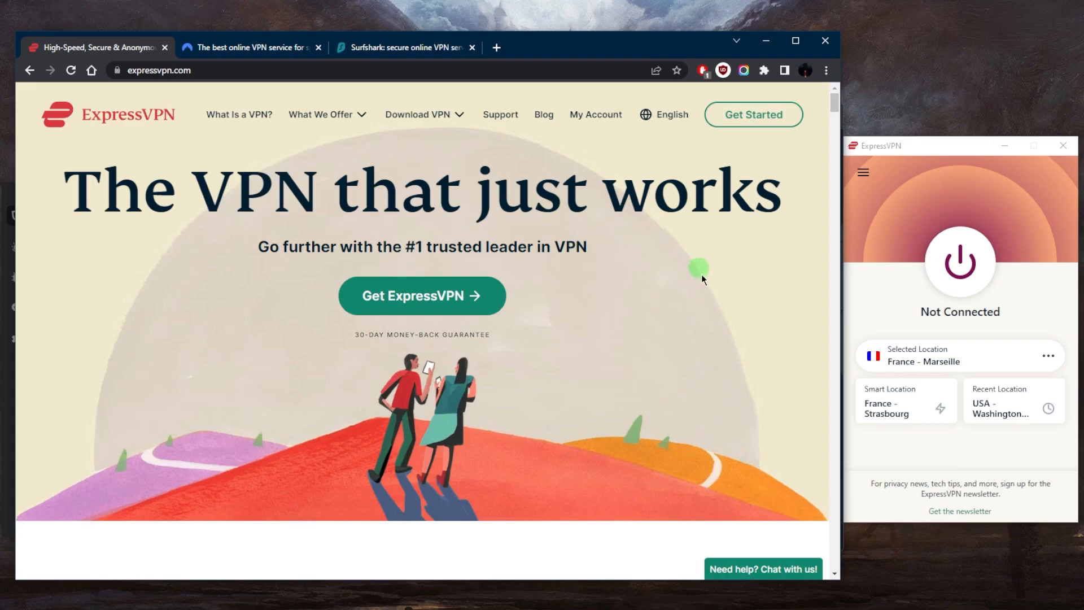
pyautogui.moveTo(690, 345)
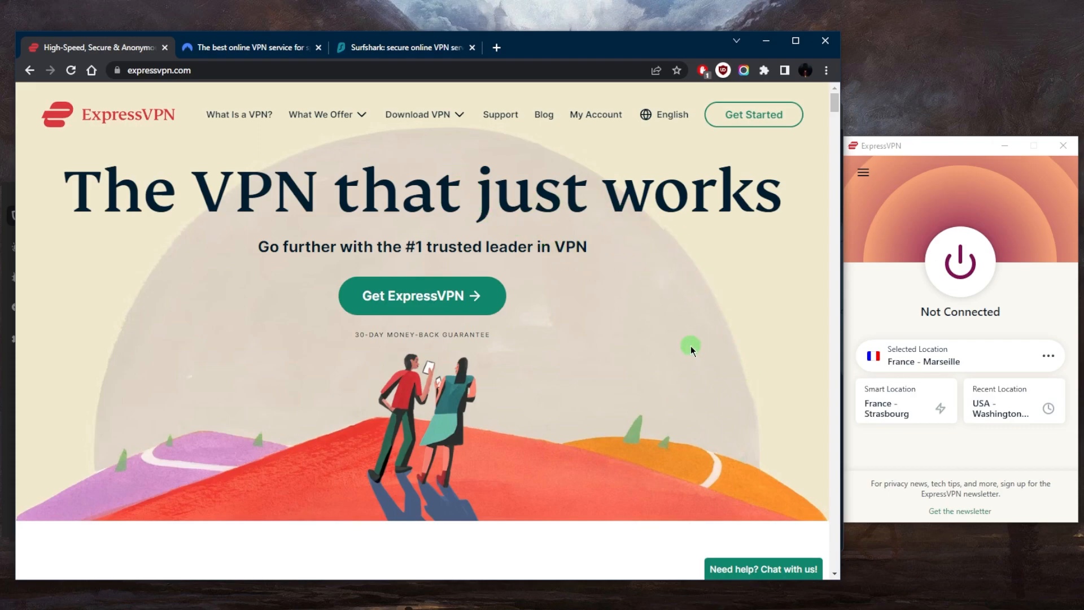
pyautogui.moveTo(471, 181)
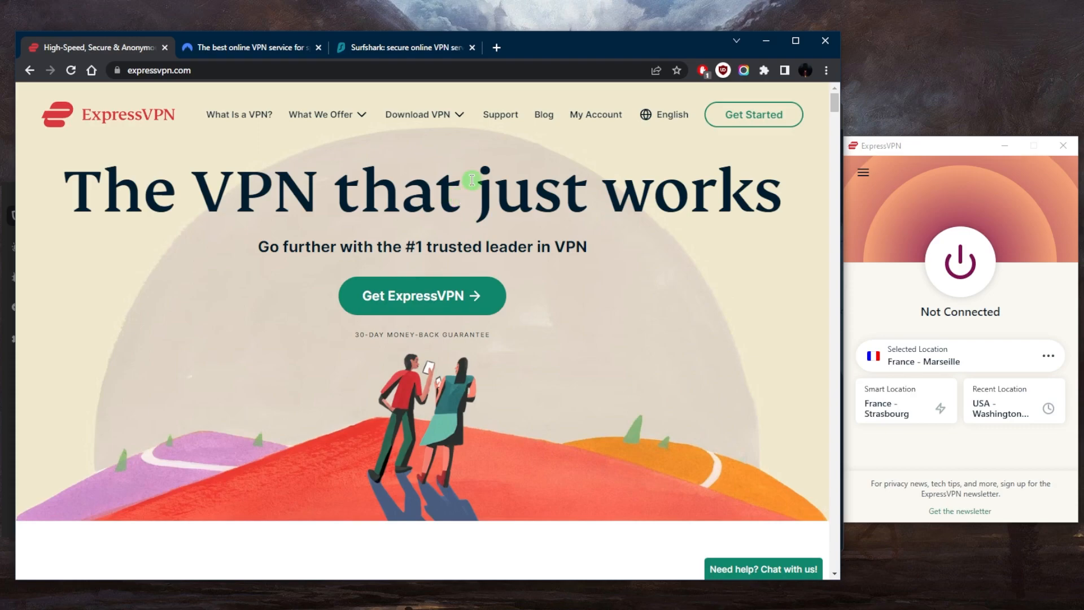
# Open ExpressVPN's Windows app download page from the Download VPN menu.
pyautogui.click(424, 114)
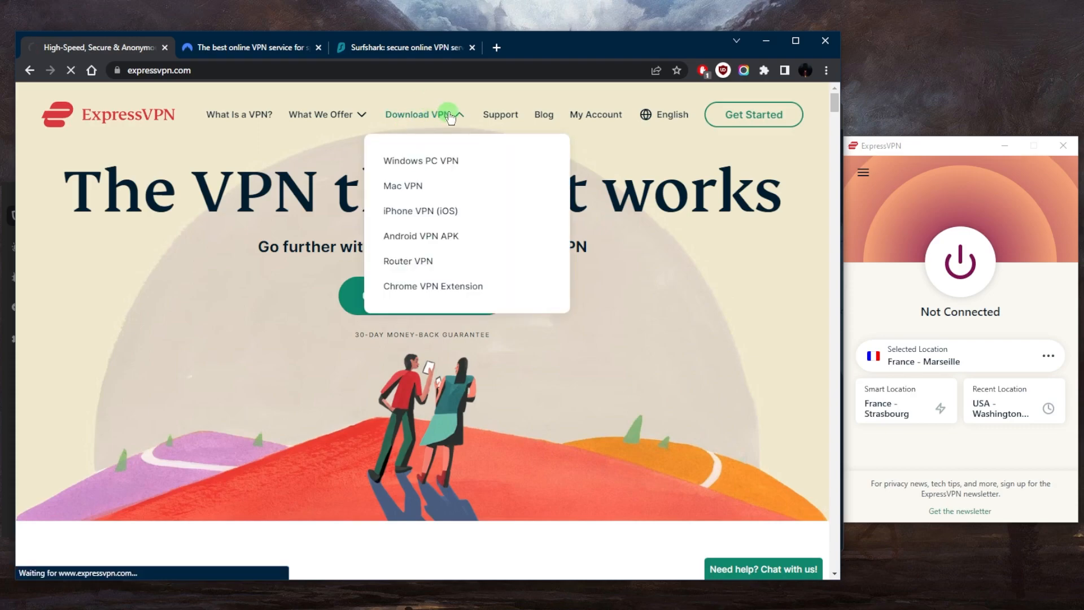
pyautogui.click(417, 114)
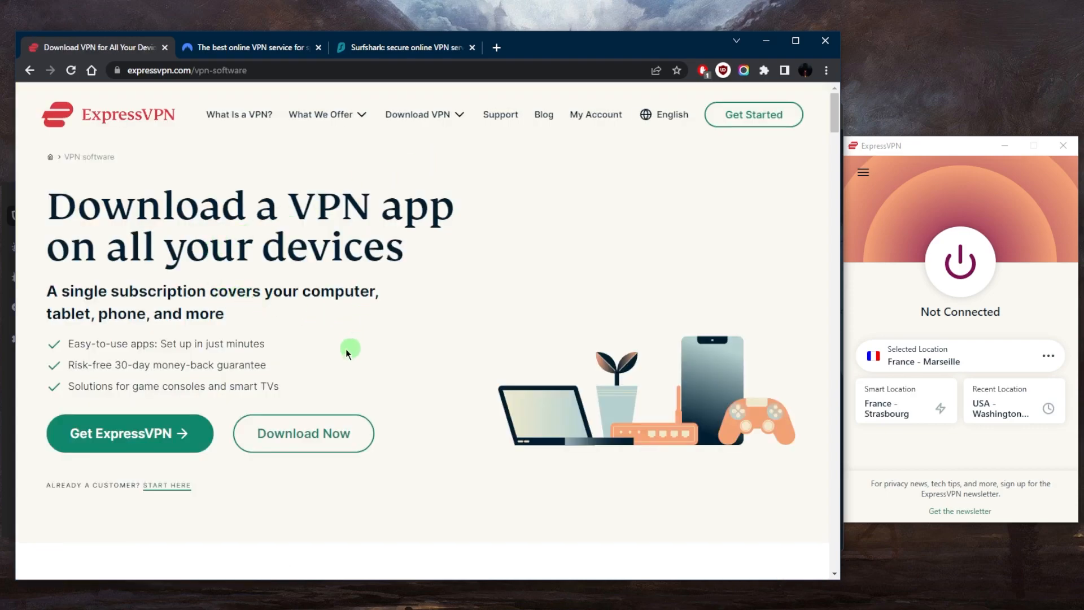
pyautogui.scroll(-3)
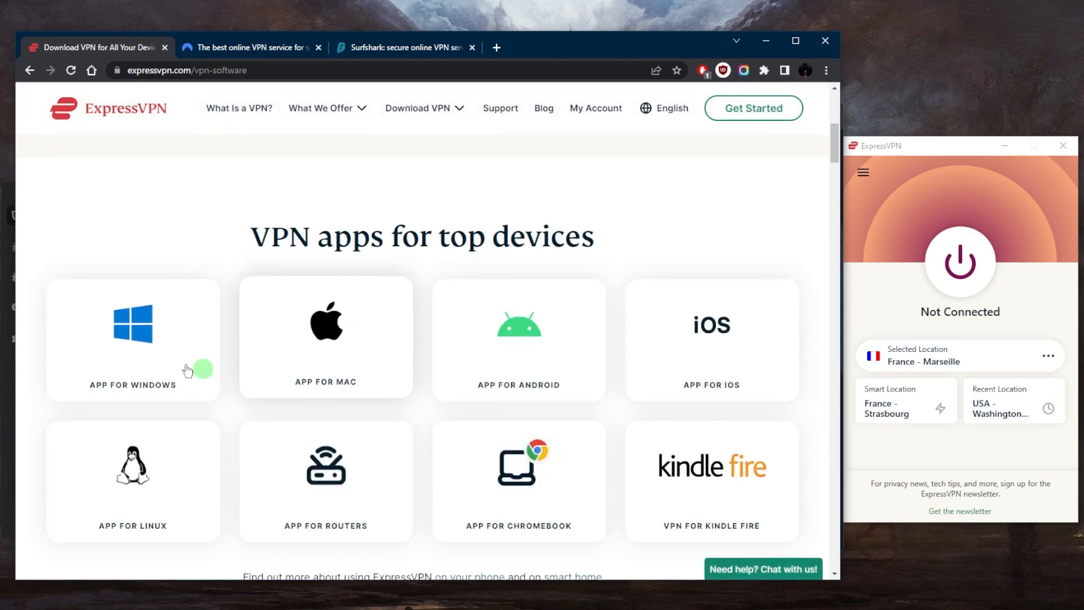
pyautogui.click(133, 339)
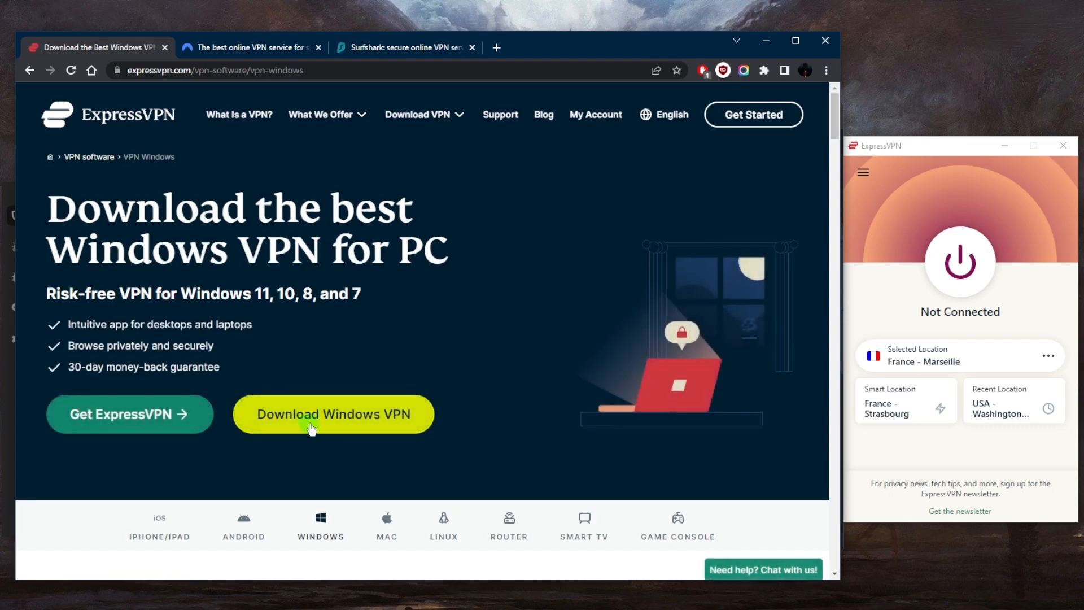
# Start the Windows VPN installer download, then cancel it in Chrome's download bar.
pyautogui.click(333, 413)
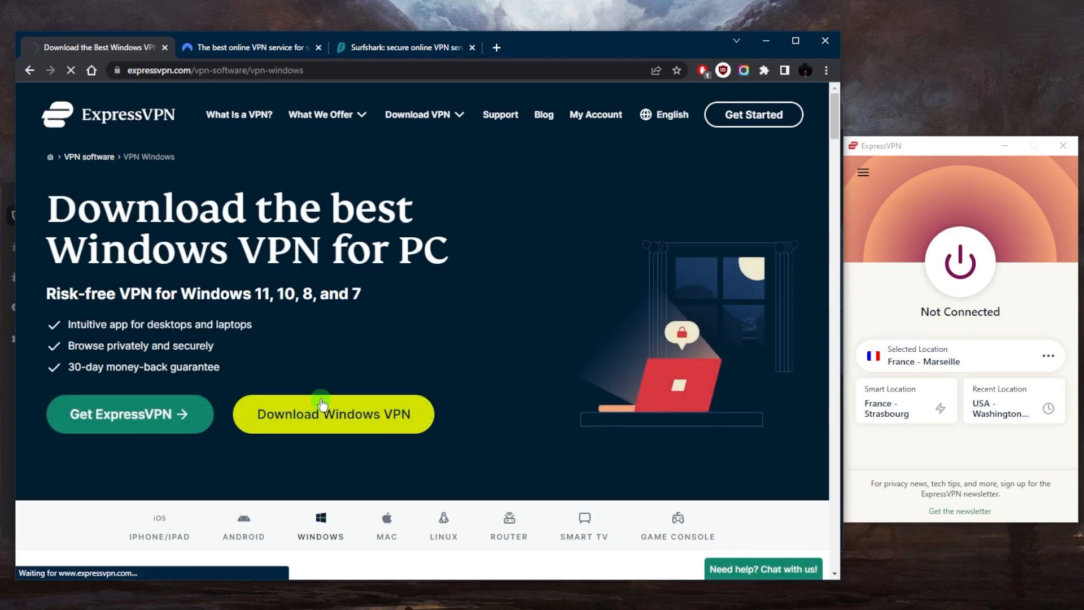
pyautogui.click(333, 413)
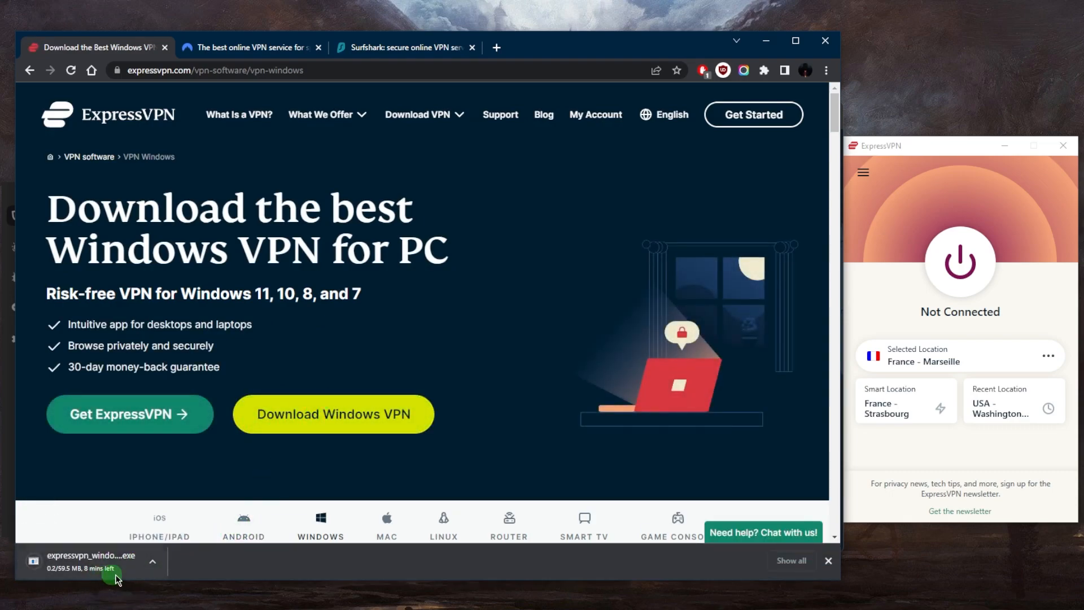
pyautogui.click(152, 561)
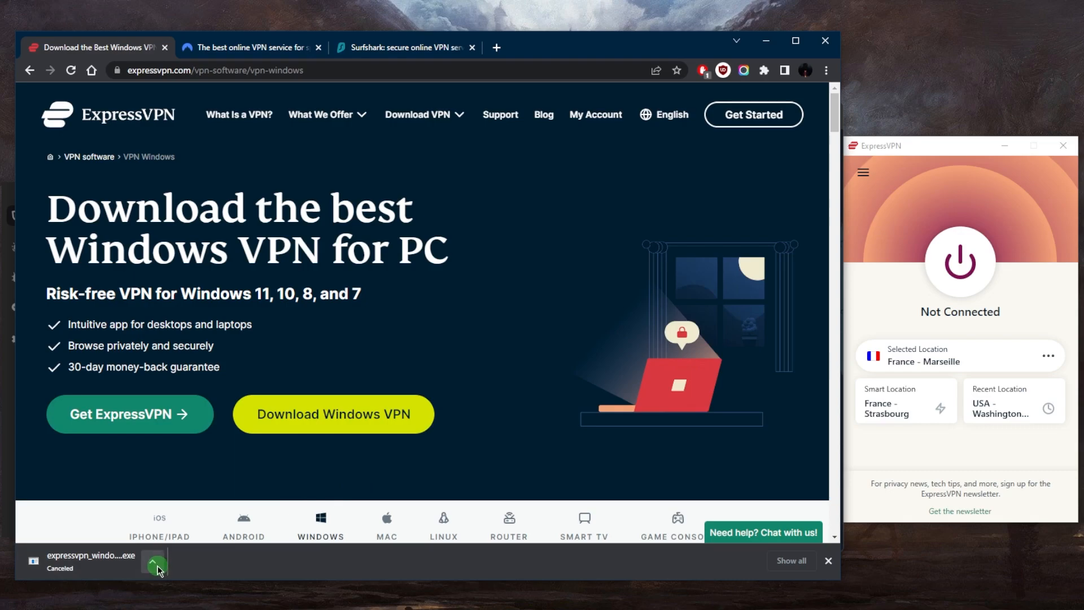
pyautogui.click(152, 561)
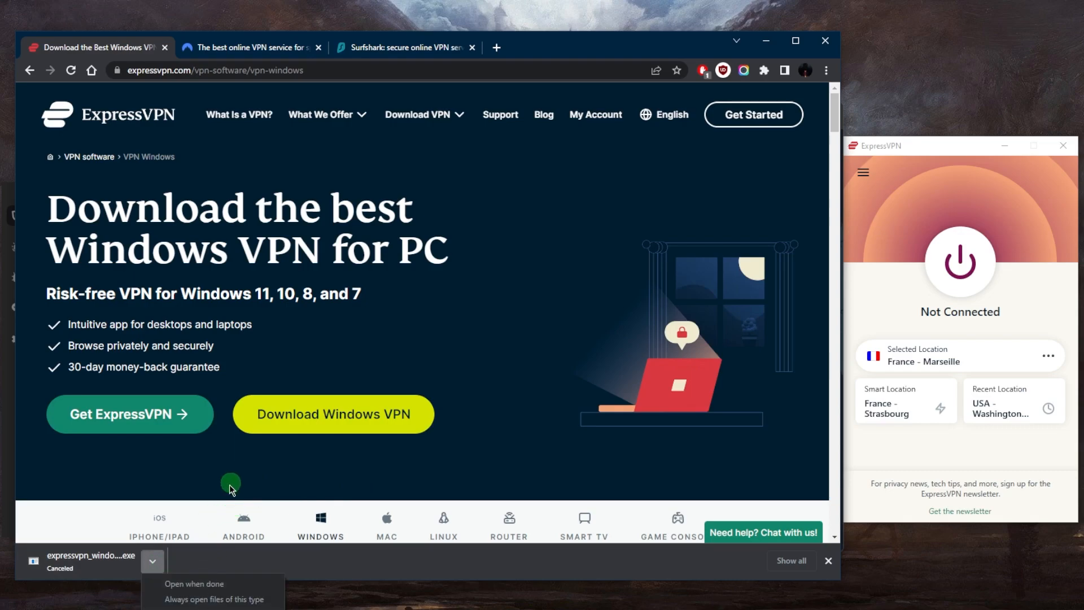
pyautogui.click(545, 310)
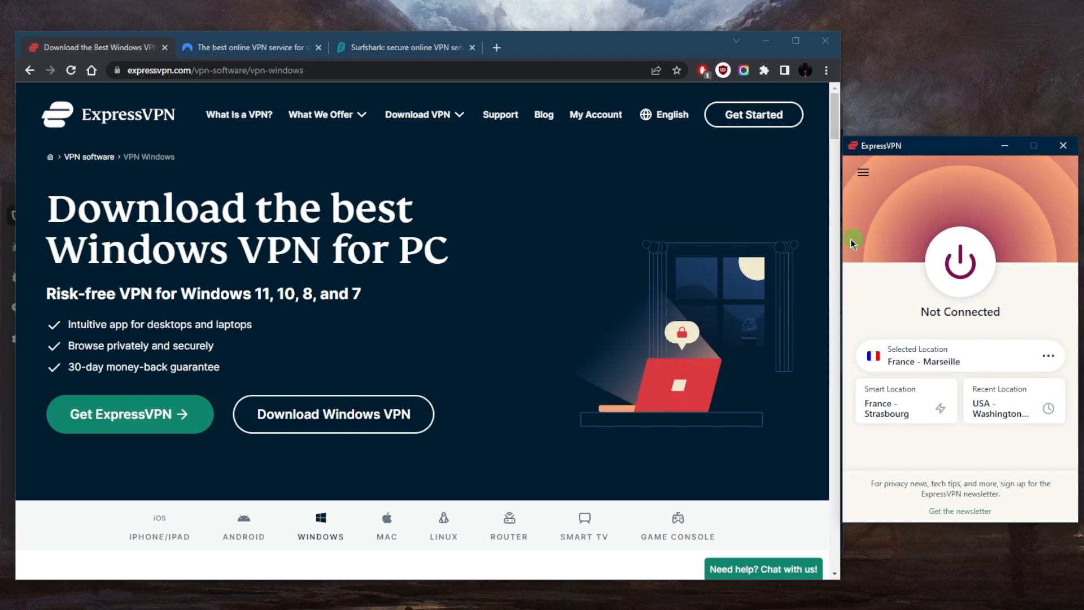
# Connect ExpressVPN to France - Marseille via the VPN Locations list.
pyautogui.click(862, 172)
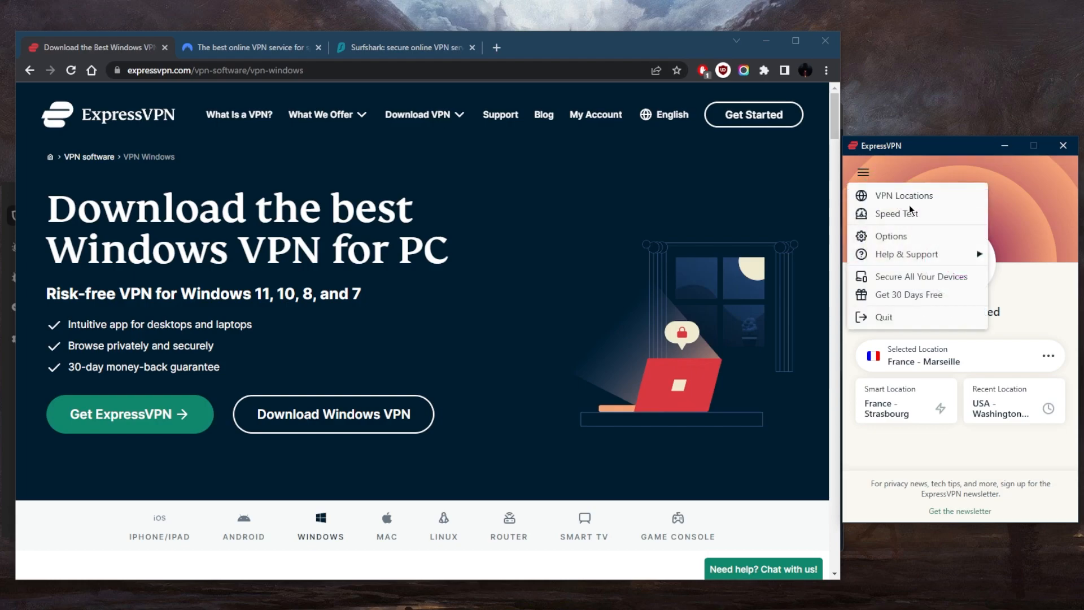
pyautogui.click(904, 196)
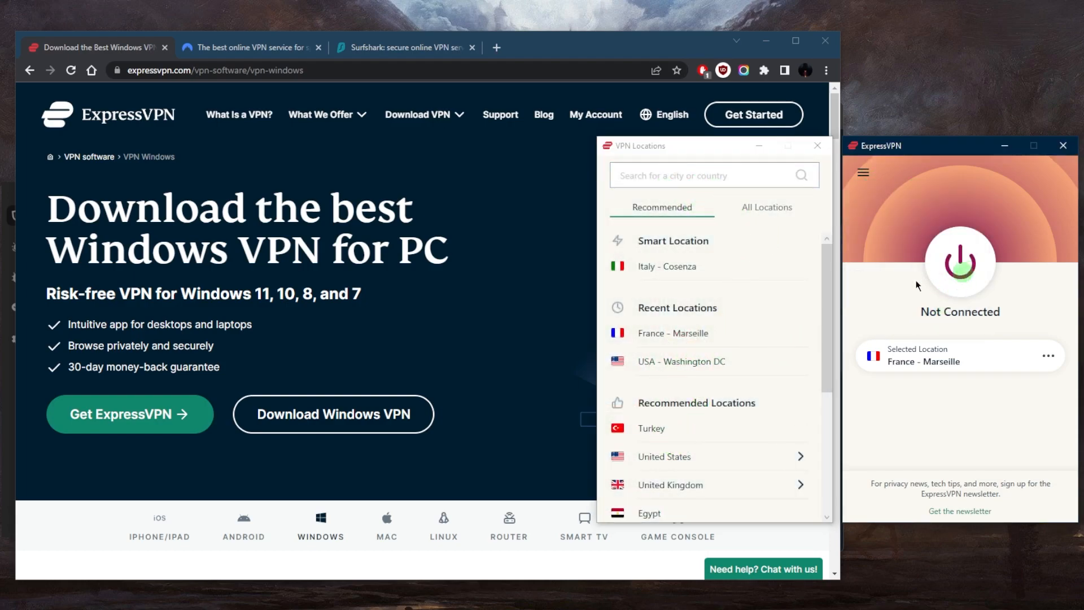
pyautogui.click(960, 264)
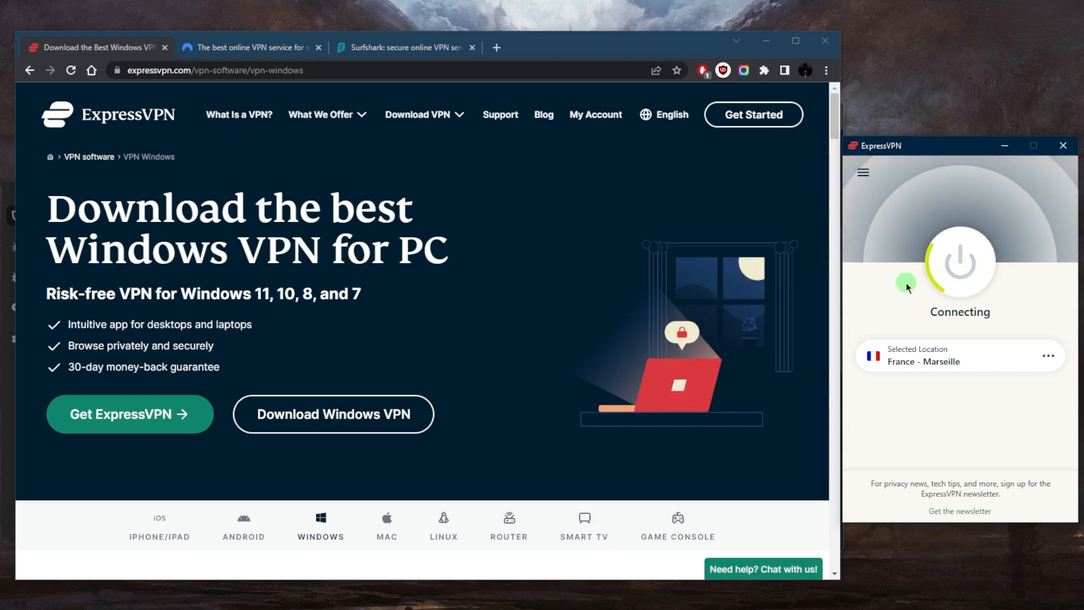
pyautogui.moveTo(912, 289)
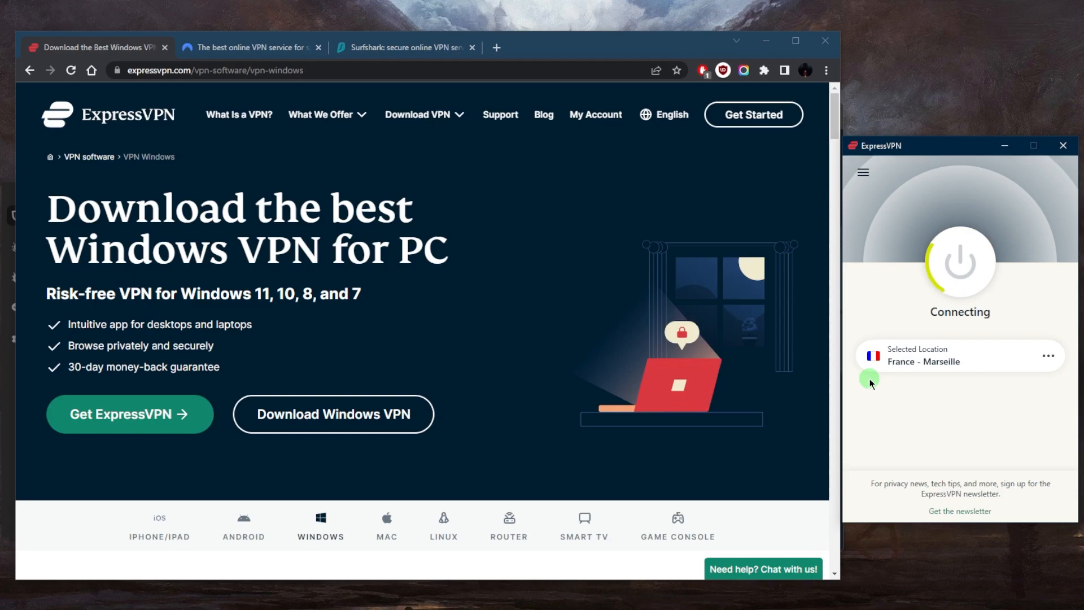
pyautogui.moveTo(881, 432)
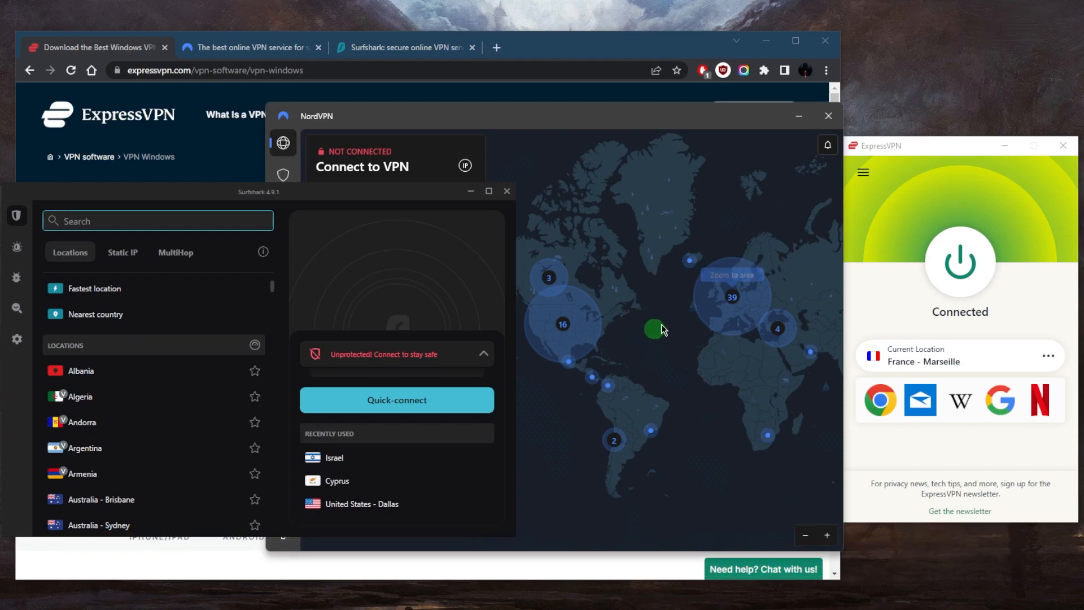
pyautogui.moveTo(684, 309)
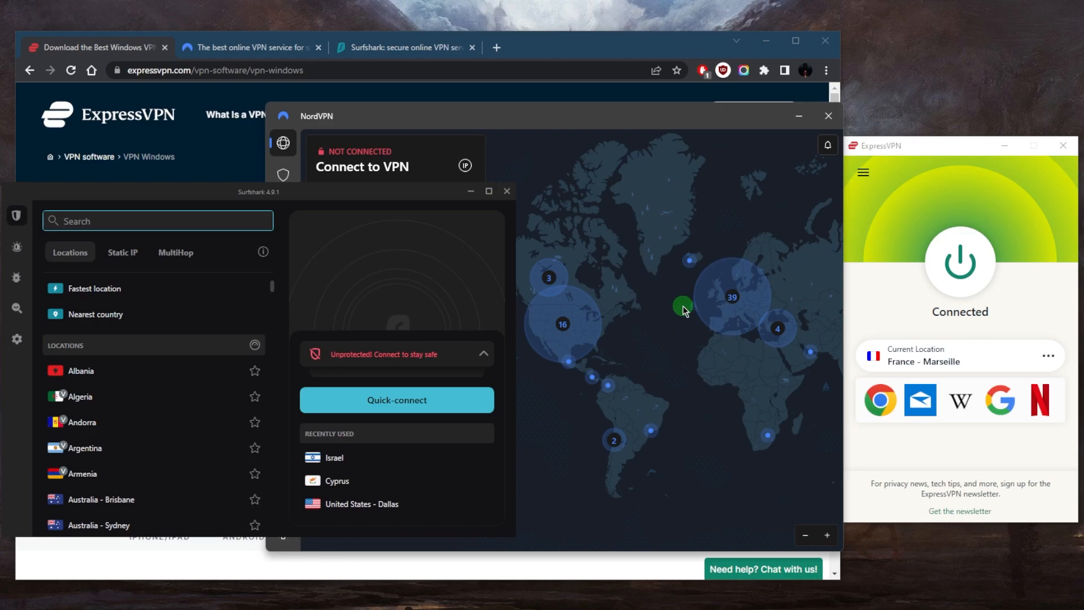
pyautogui.moveTo(664, 300)
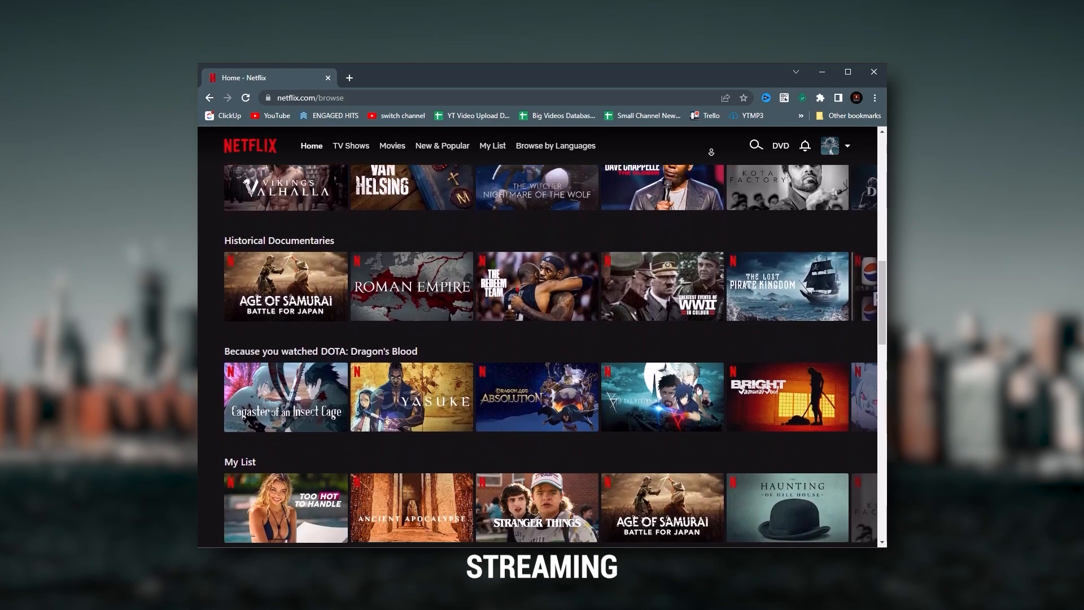
# Open the ExpressVPN blog statement on the Andrey Karlov investigation.
pyautogui.scroll(-3)
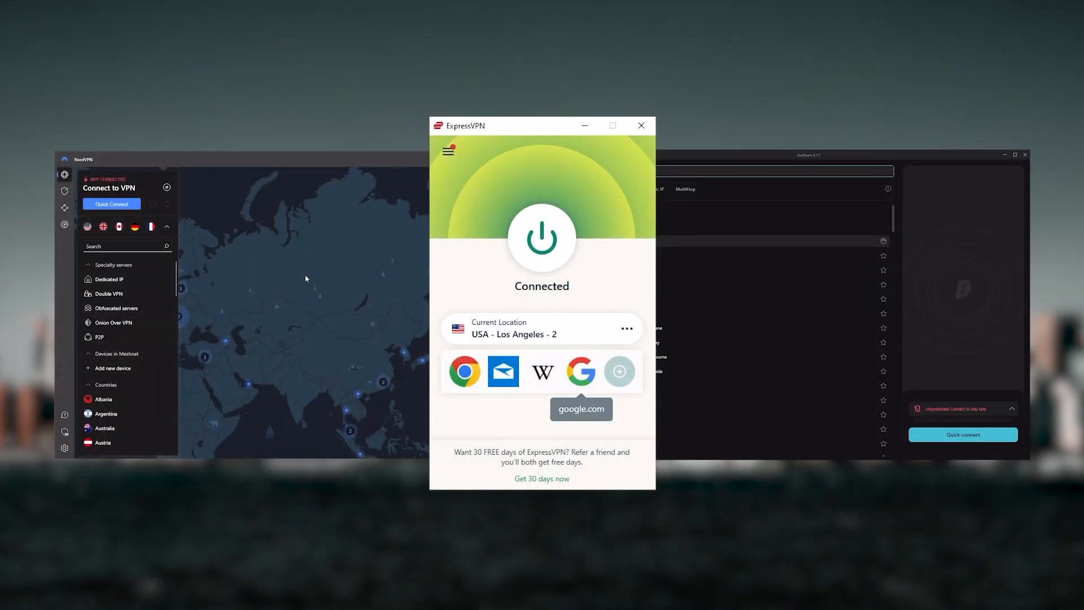
pyautogui.moveTo(199, 258)
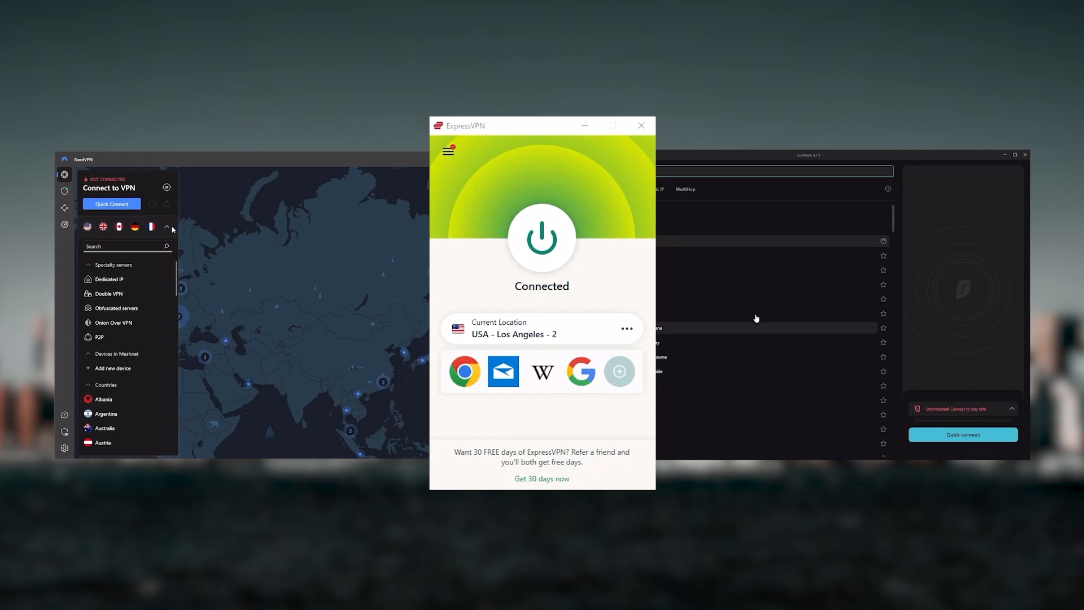
pyautogui.click(166, 227)
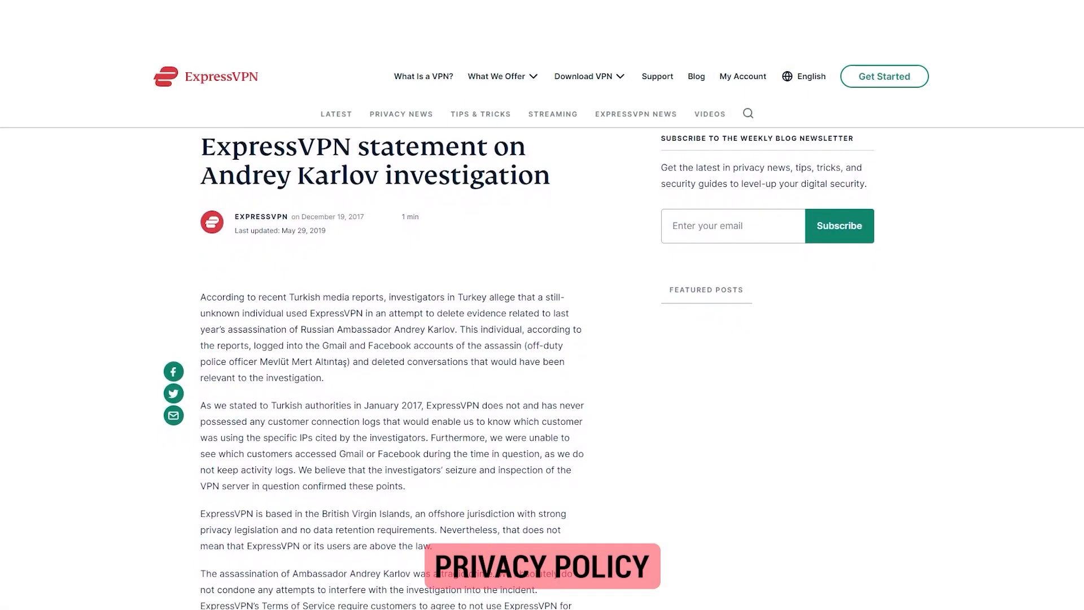
# Scroll through the investigation statement before returning to the three VPN apps.
pyautogui.scroll(-3)
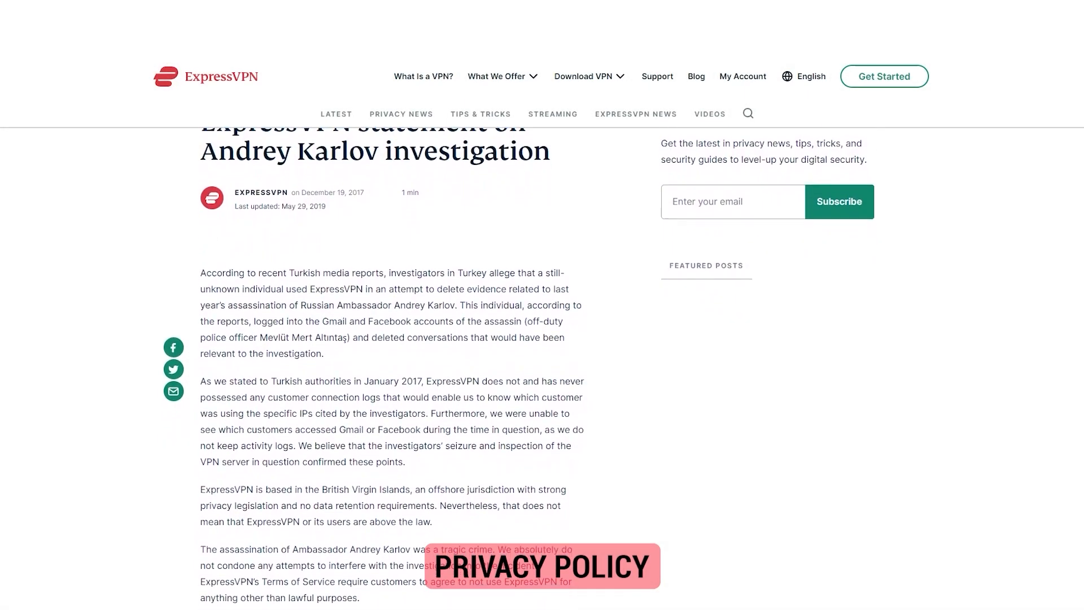
pyautogui.scroll(-3)
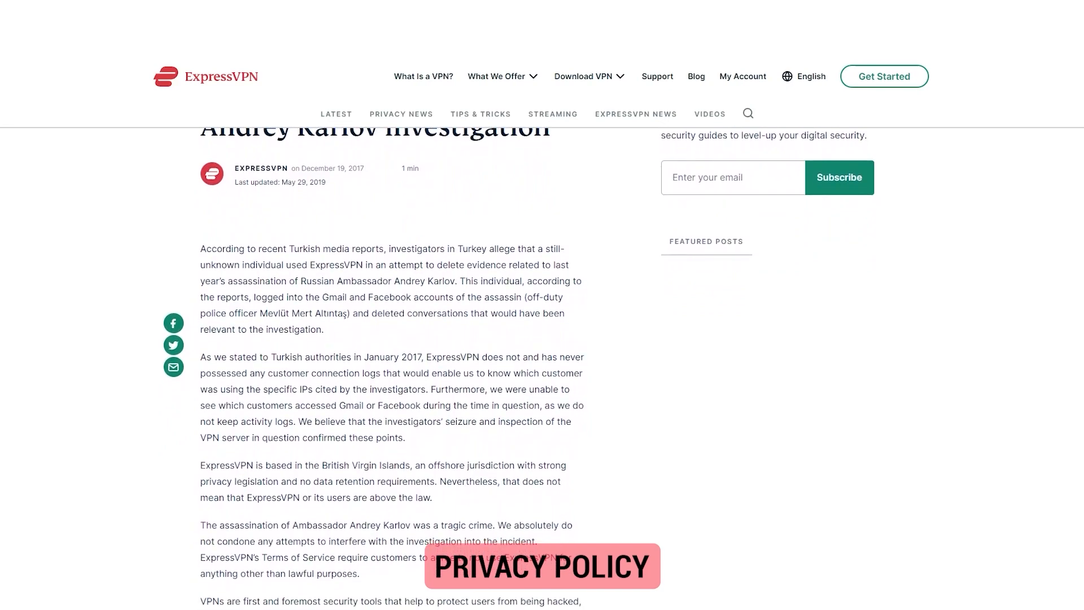
pyautogui.scroll(-3)
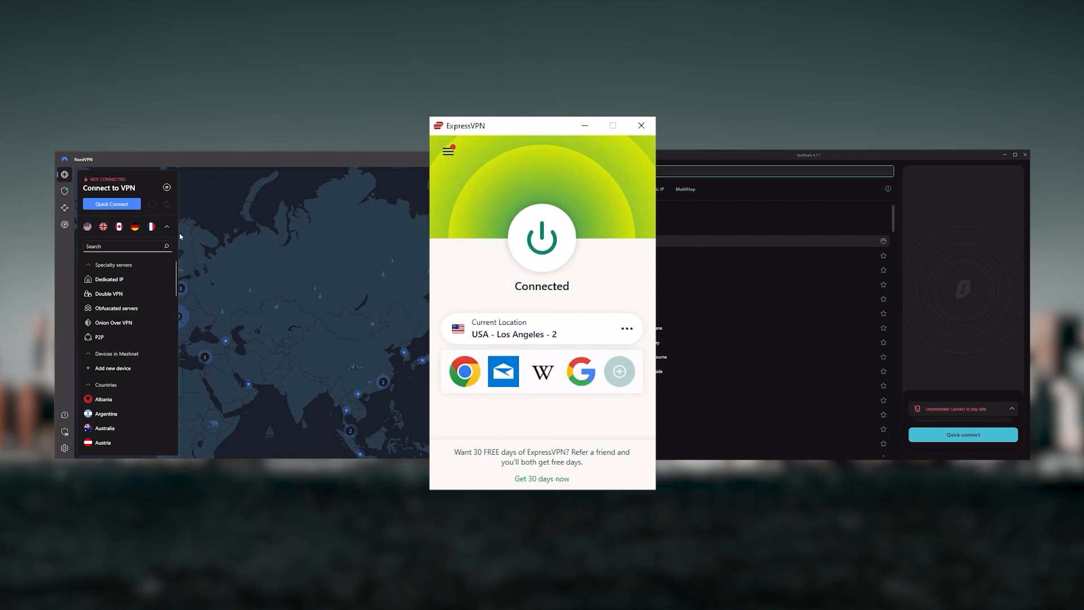
# Review NordVPN's Threat Protection overview, then expand the full server and country list.
pyautogui.click(166, 225)
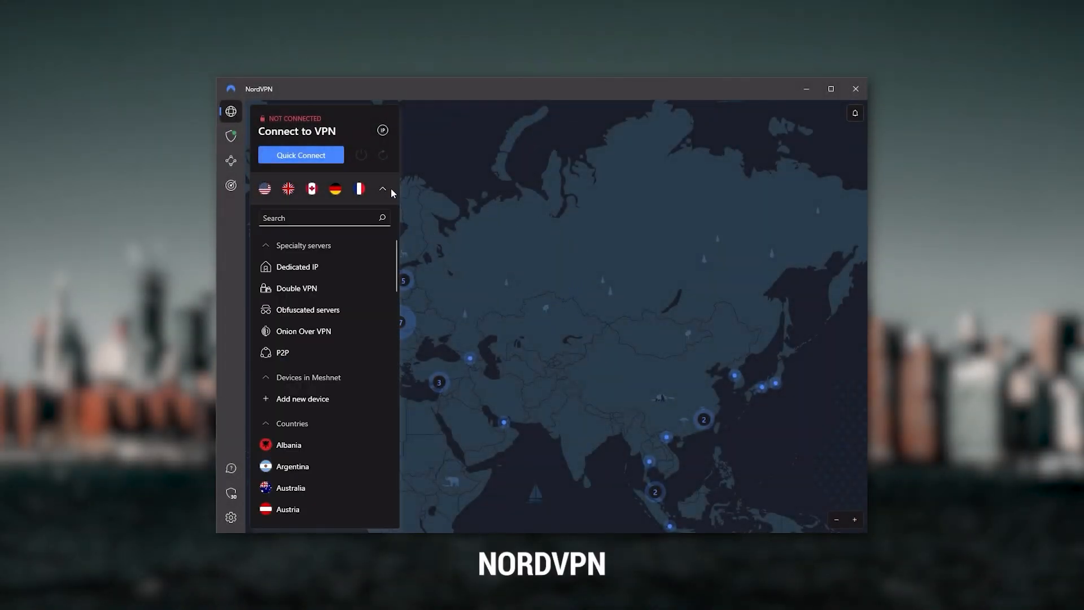
pyautogui.click(382, 188)
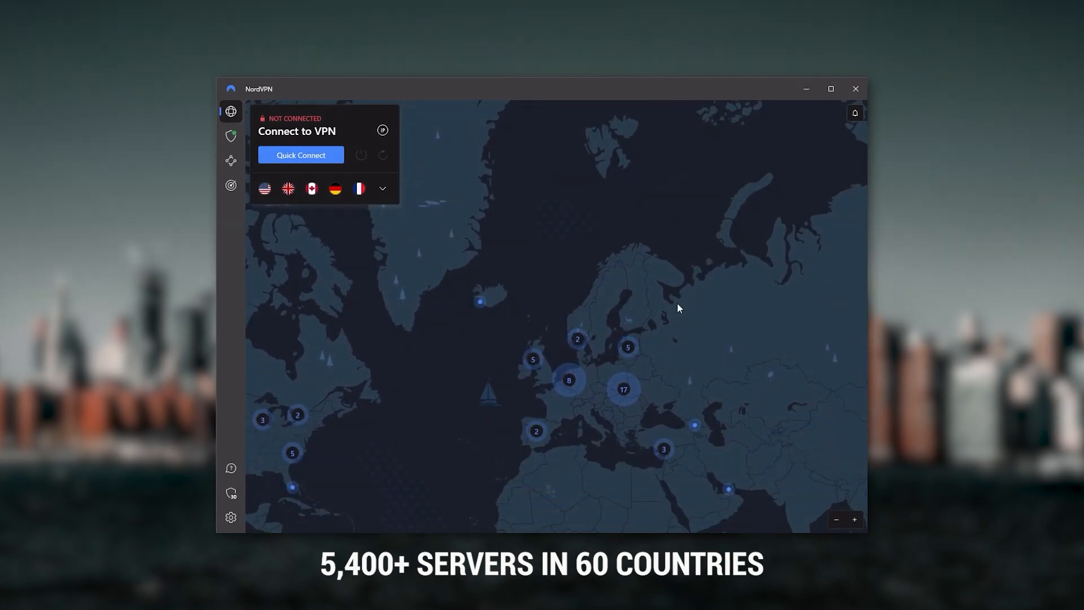
pyautogui.click(231, 136)
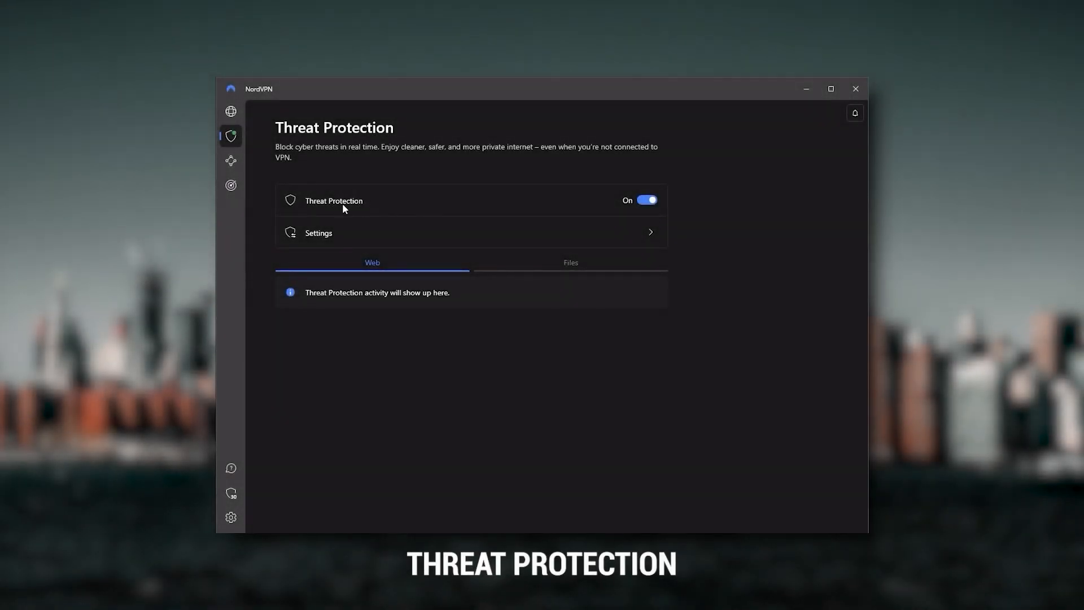
pyautogui.moveTo(454, 212)
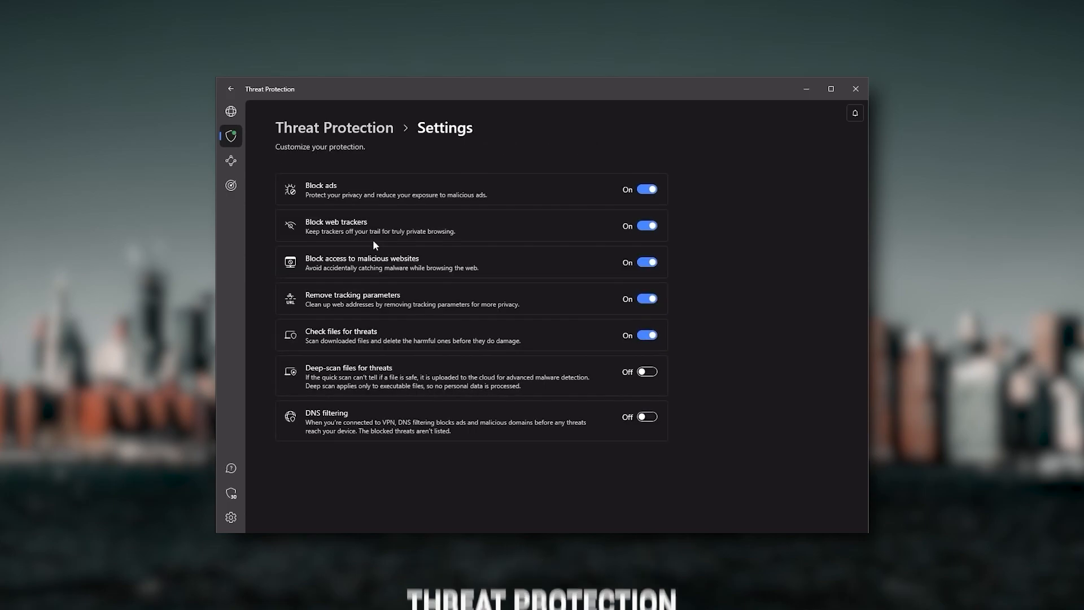
pyautogui.moveTo(505, 197)
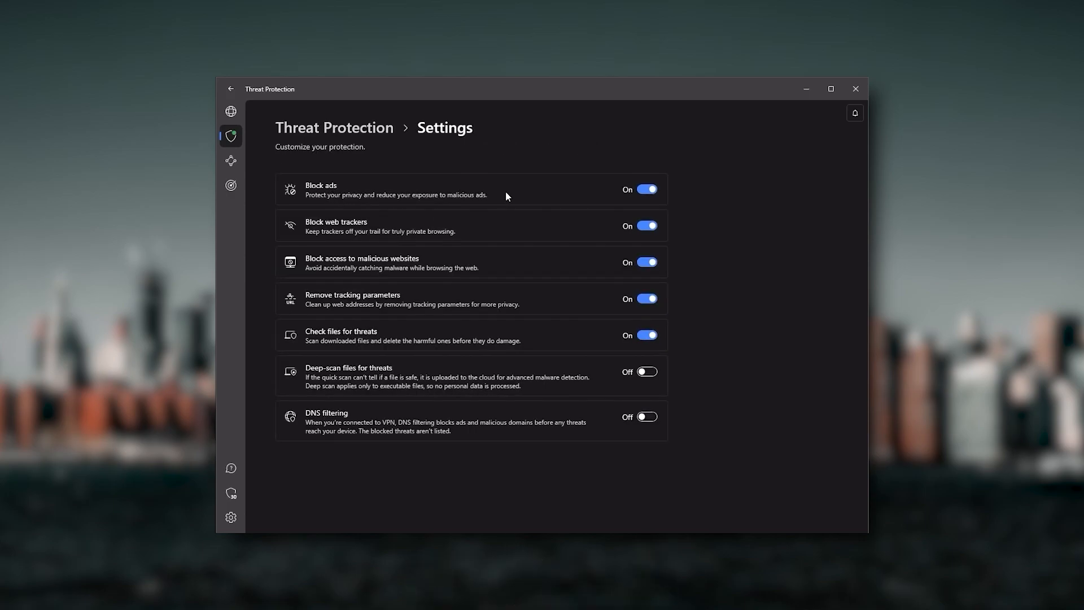
pyautogui.click(231, 112)
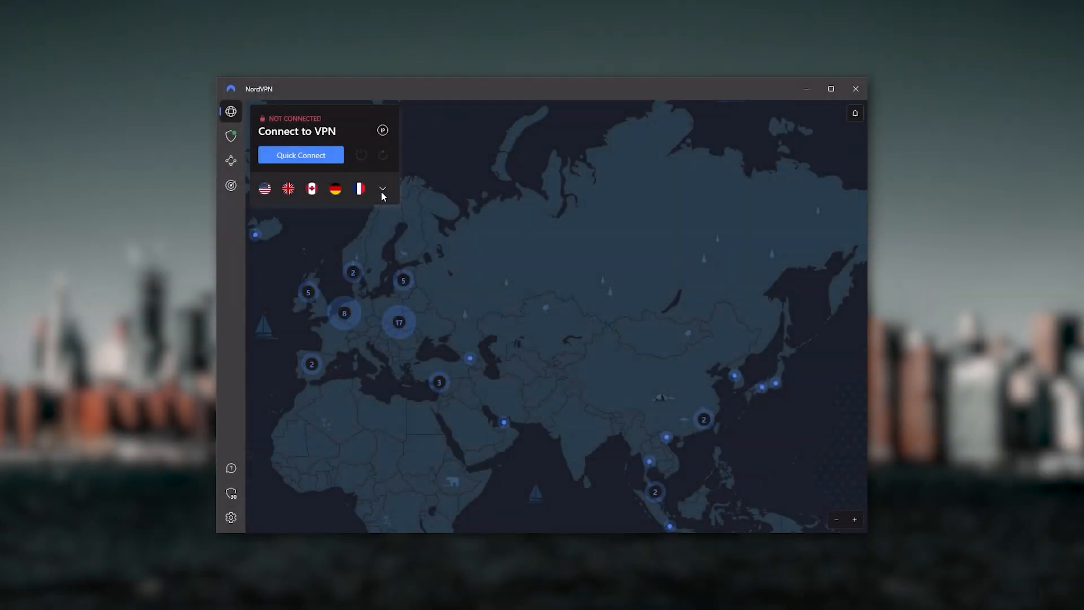
pyautogui.click(382, 188)
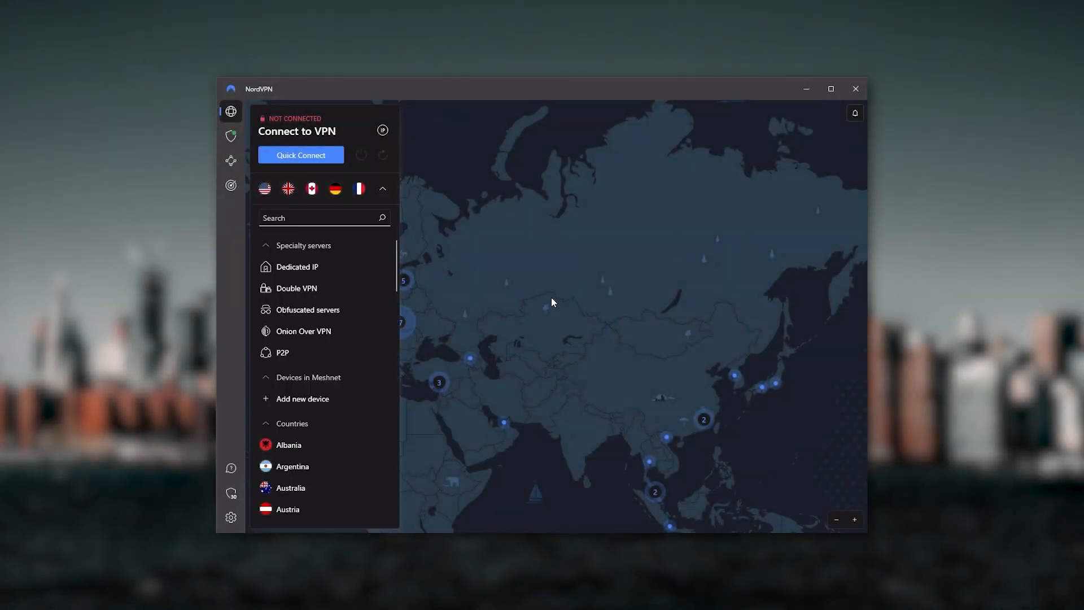
pyautogui.click(382, 188)
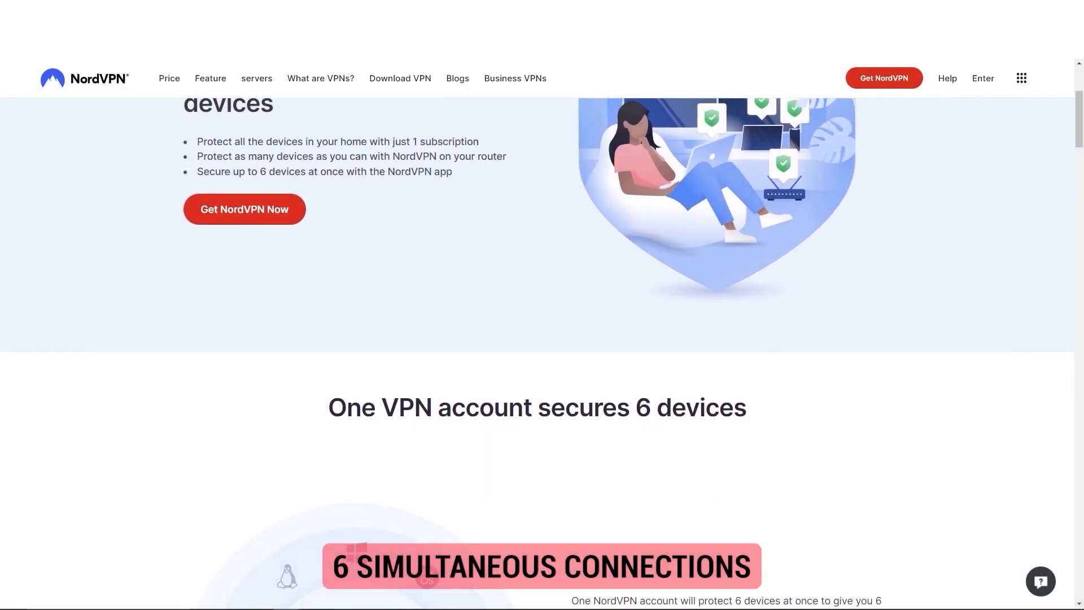
# Scroll NordVPN's six-device website section, then expand the app's server and country list.
pyautogui.scroll(-3)
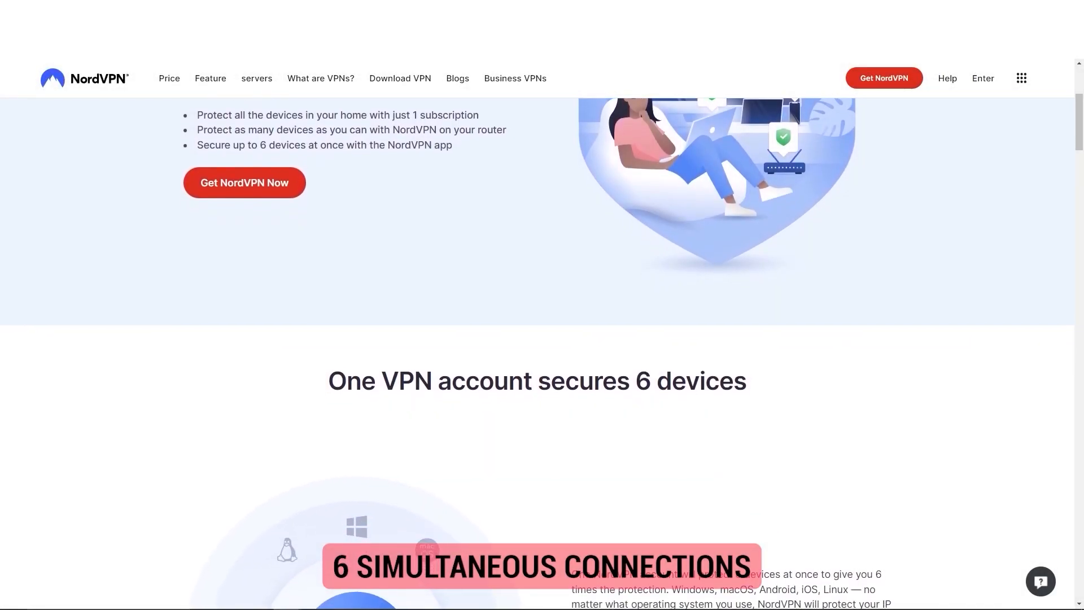
pyautogui.scroll(-3)
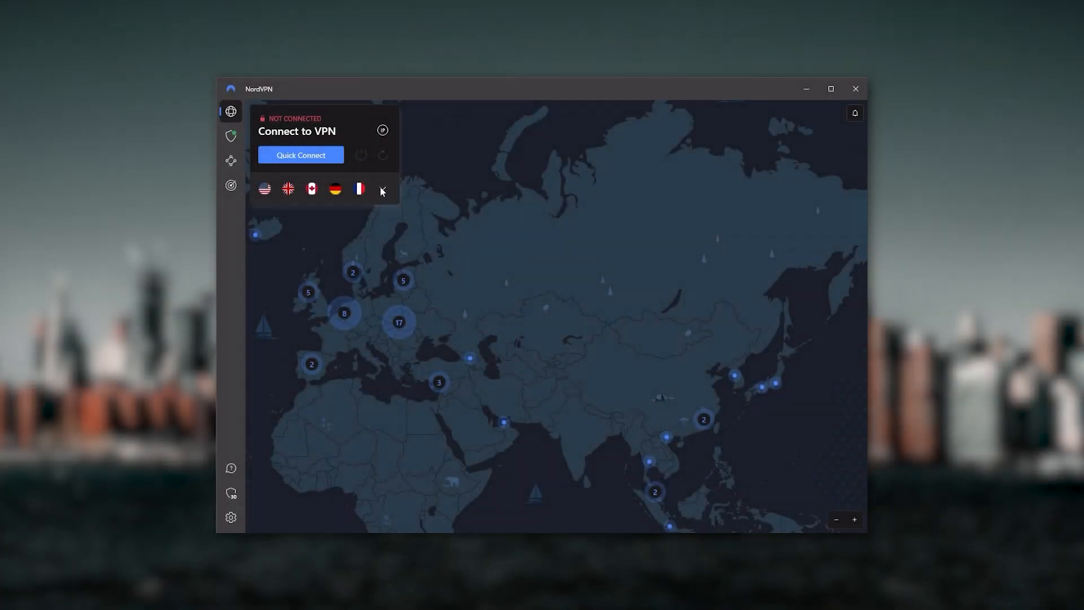
pyautogui.click(382, 188)
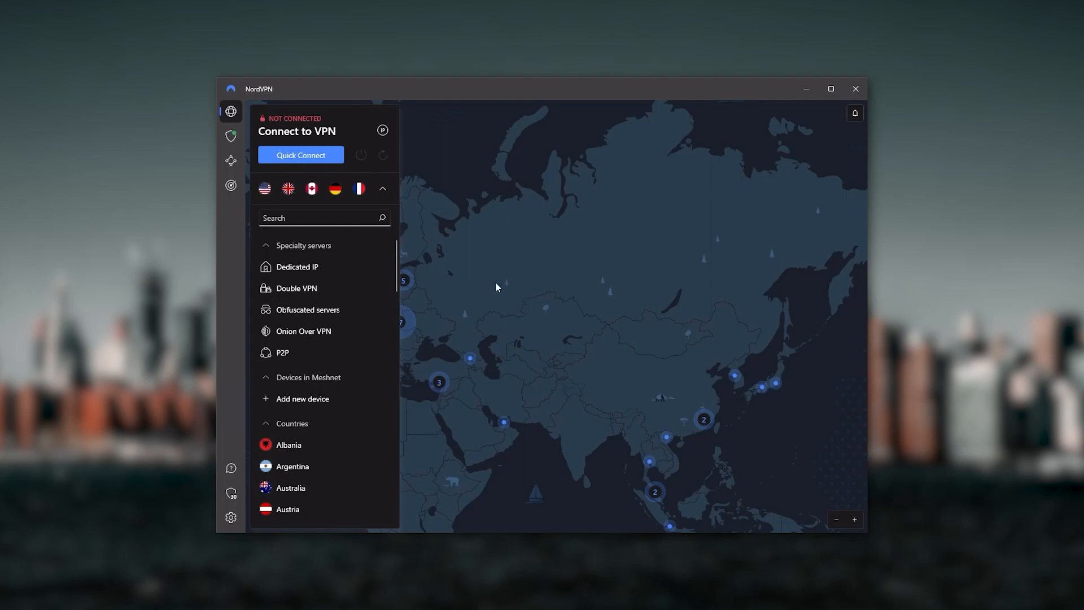
pyautogui.click(381, 188)
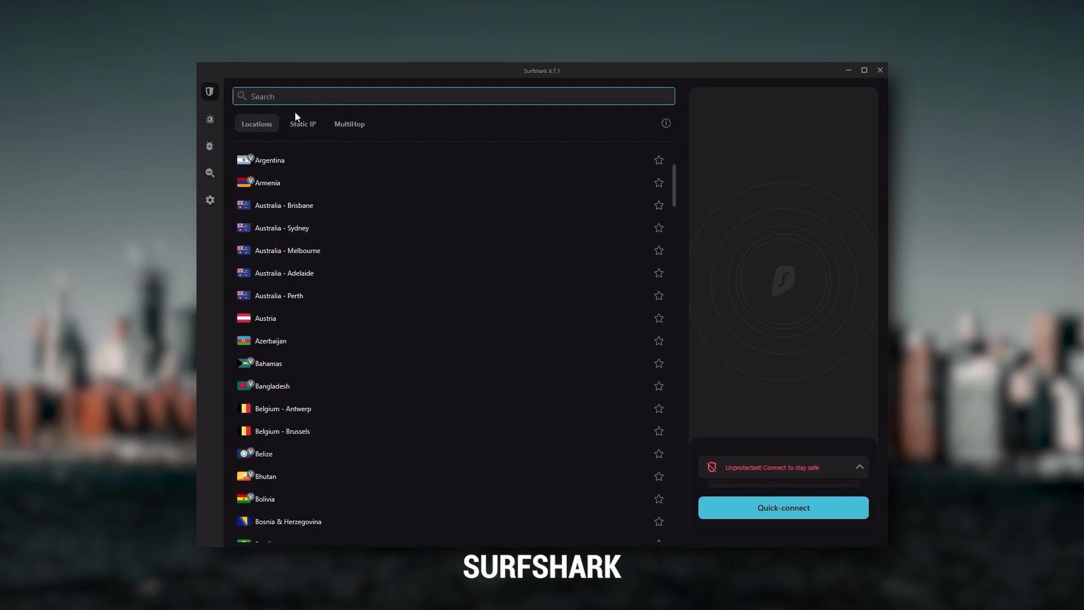
pyautogui.moveTo(603, 373)
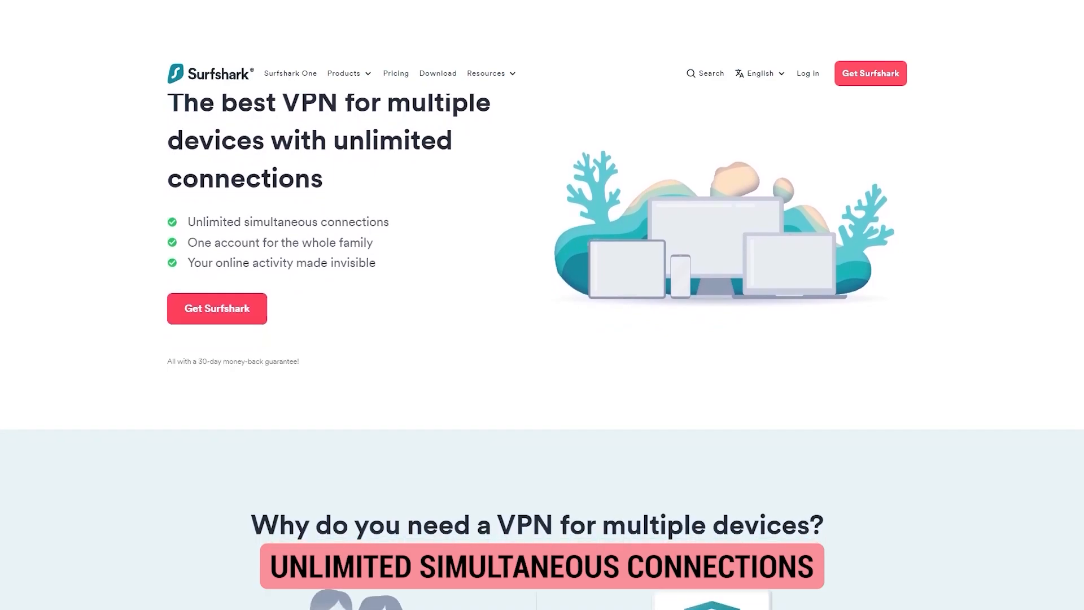
# Scroll Surfshark's locations, then show the MultiHop double-hop server routes.
pyautogui.scroll(-3)
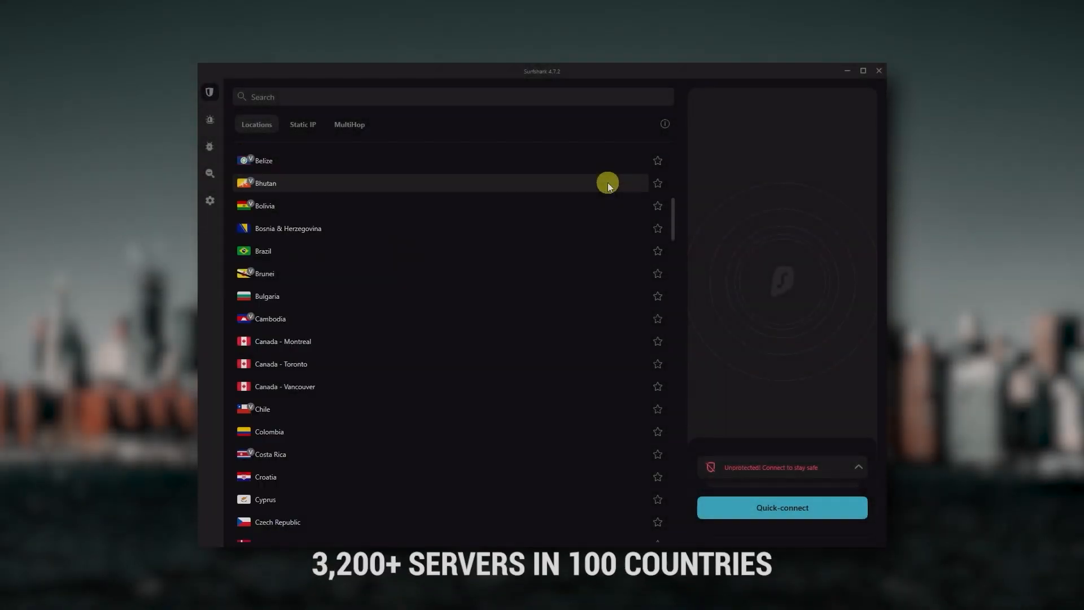
pyautogui.scroll(-3)
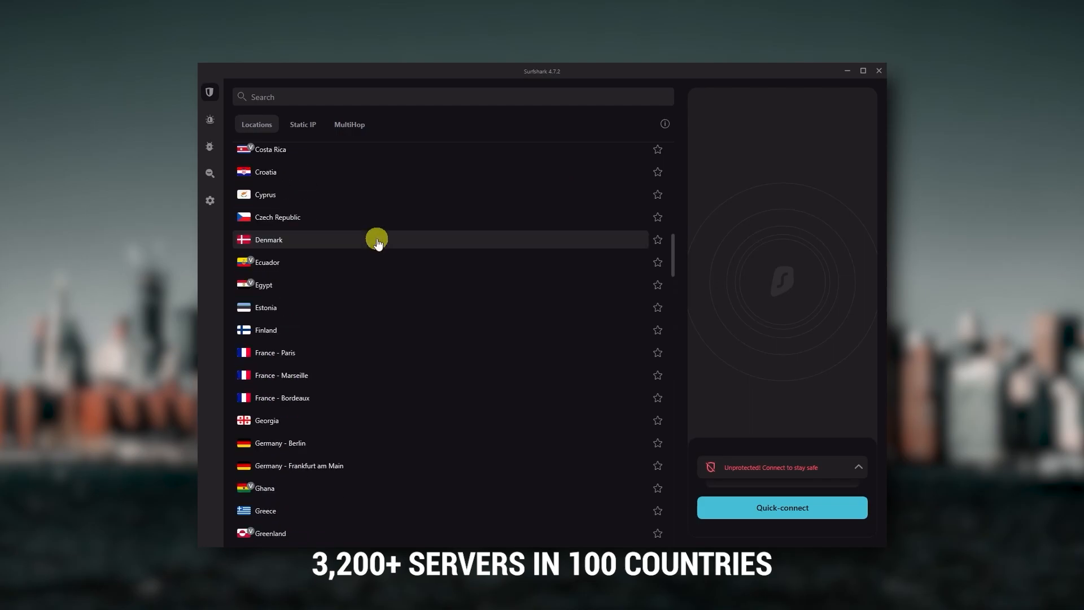
pyautogui.click(209, 201)
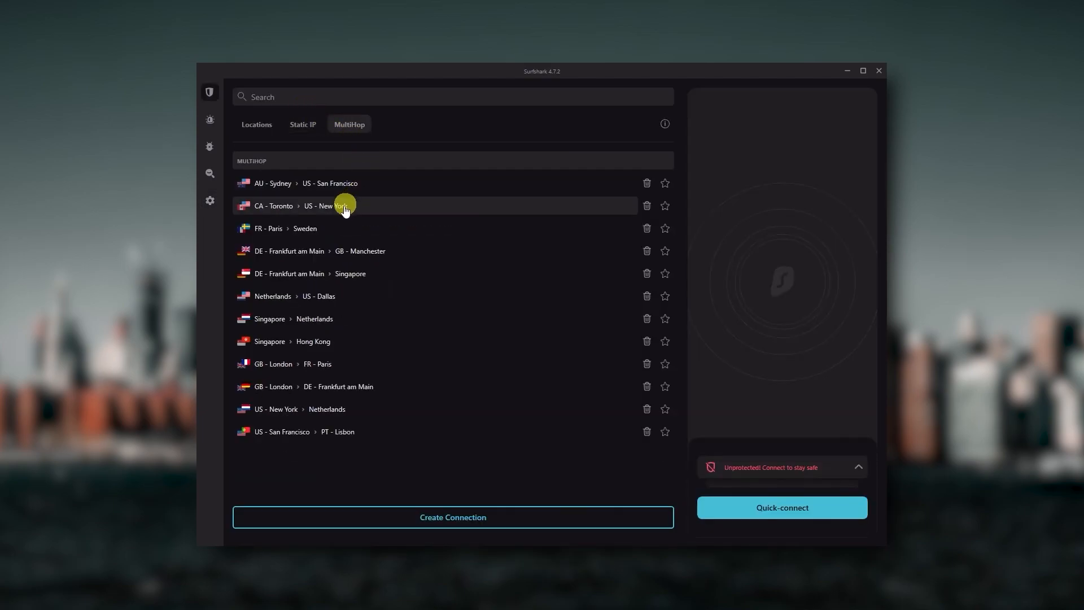
# Open Surfshark's VPN settings showing Rotating IP and NoBorders options.
pyautogui.click(210, 200)
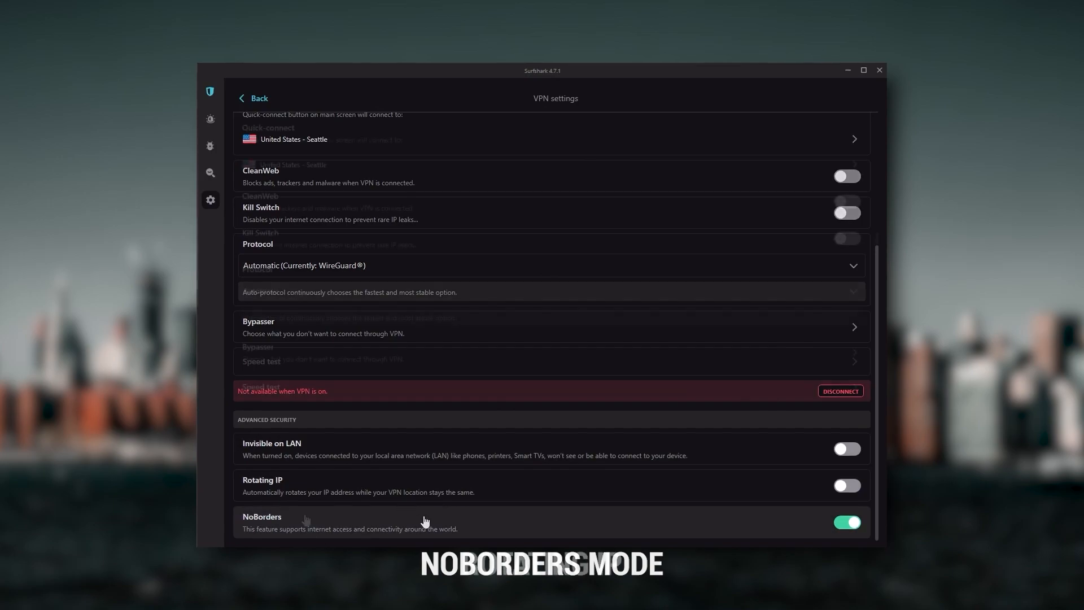
pyautogui.scroll(3)
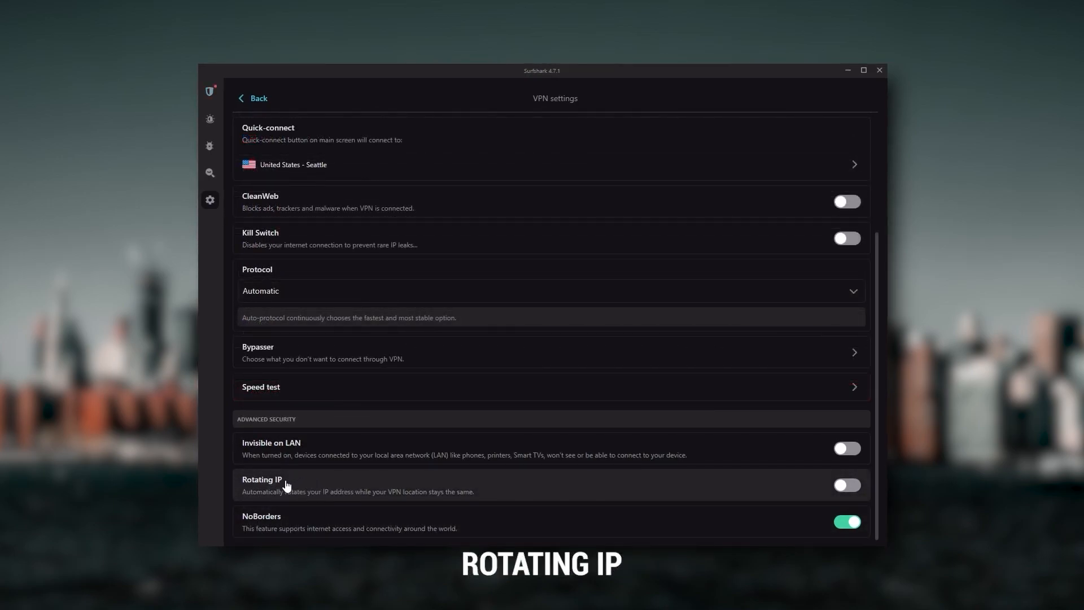
pyautogui.moveTo(628, 494)
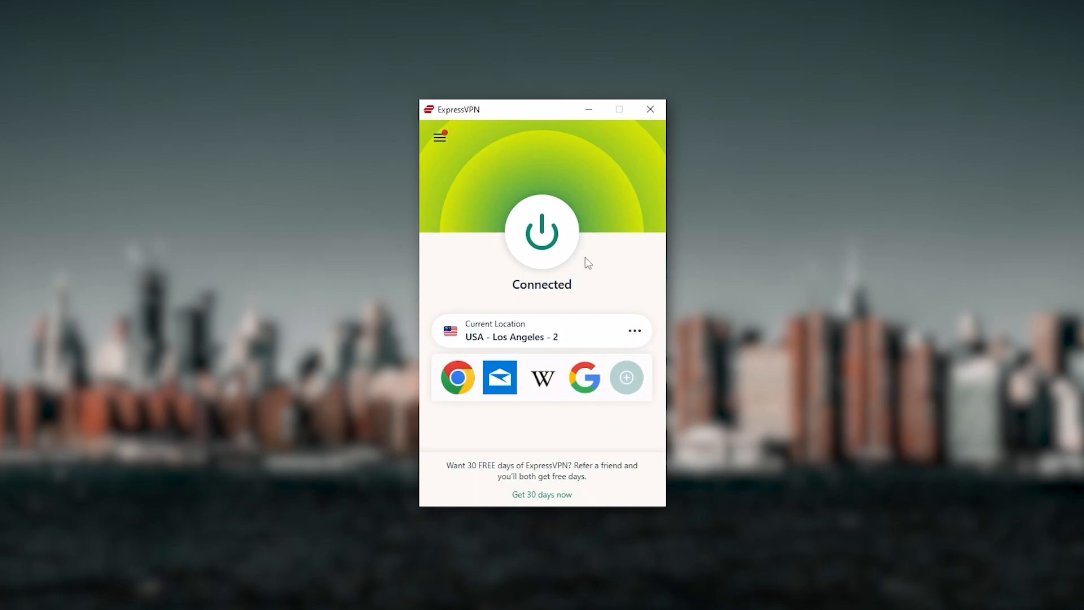
pyautogui.moveTo(572, 287)
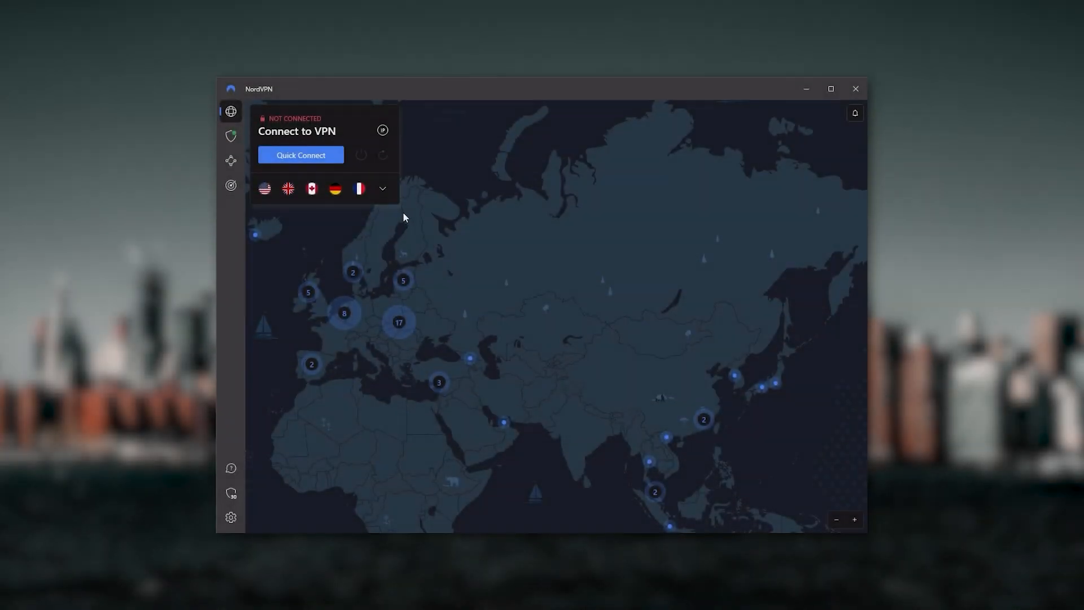
# Expand NordVPN's full specialty server and country list beside the flags.
pyautogui.click(382, 188)
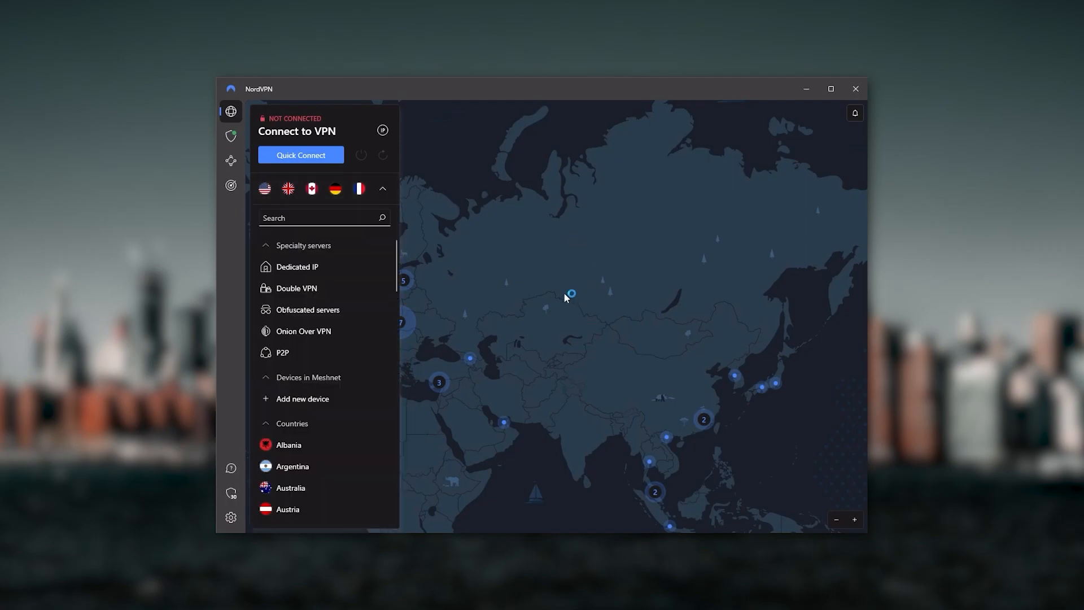
pyautogui.click(382, 188)
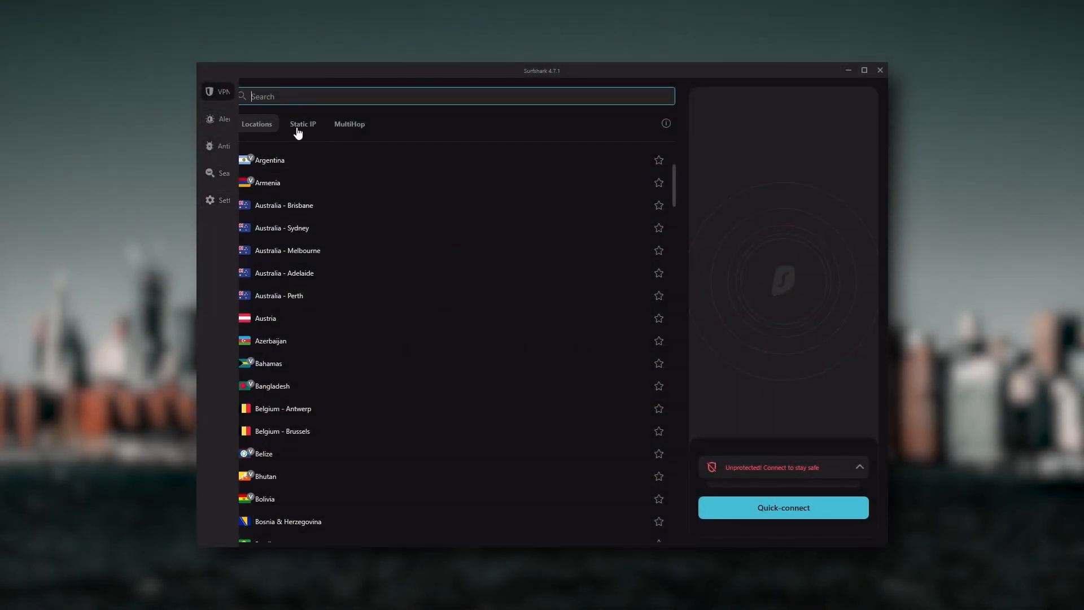
pyautogui.moveTo(603, 373)
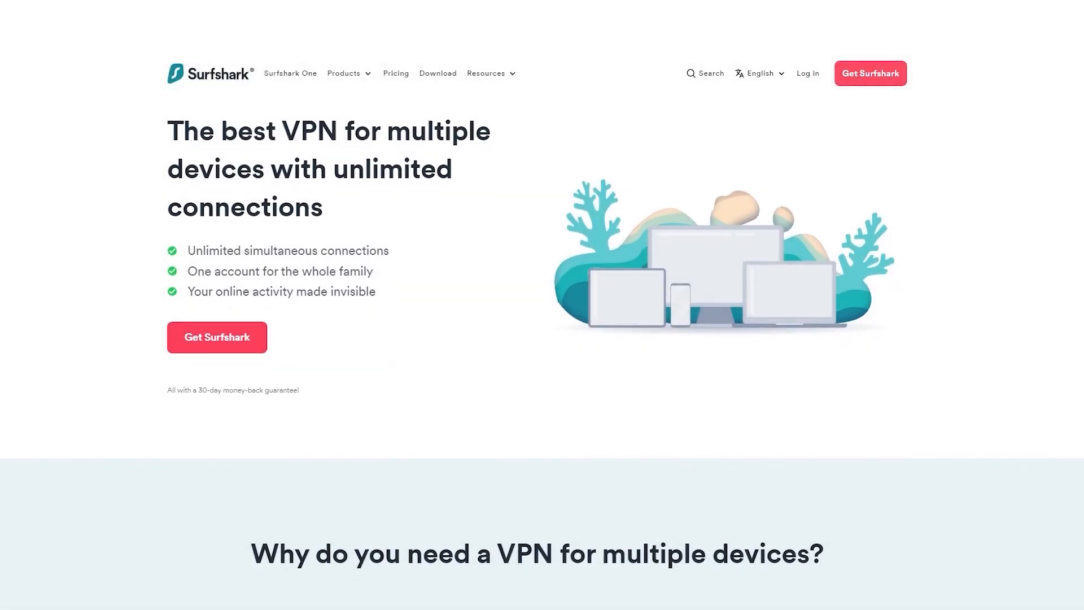
# Scroll Surfshark's website page on unlimited simultaneous device connections.
pyautogui.scroll(-3)
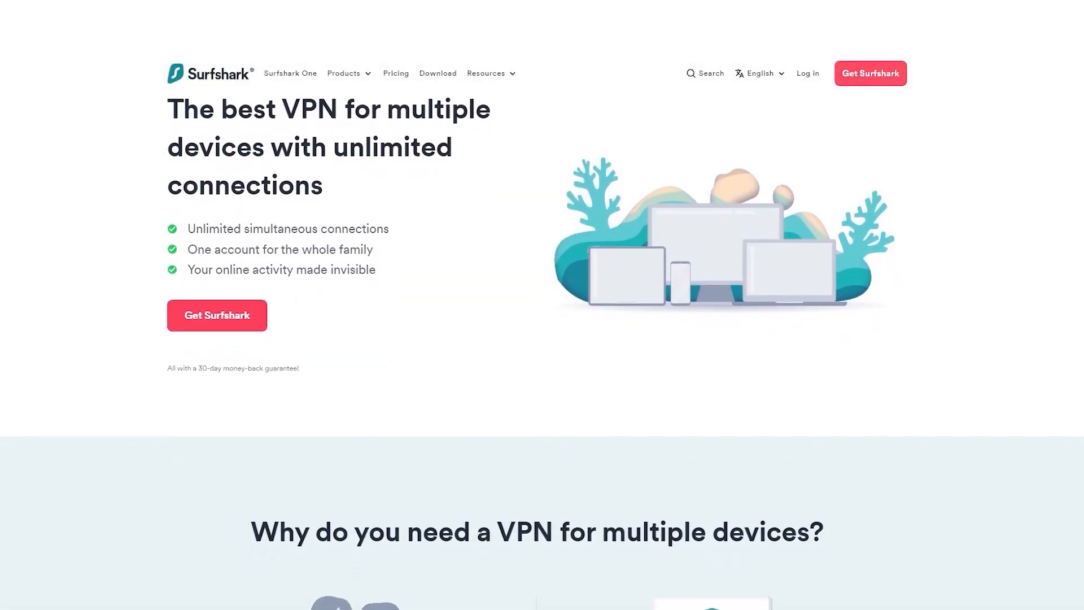
pyautogui.scroll(-3)
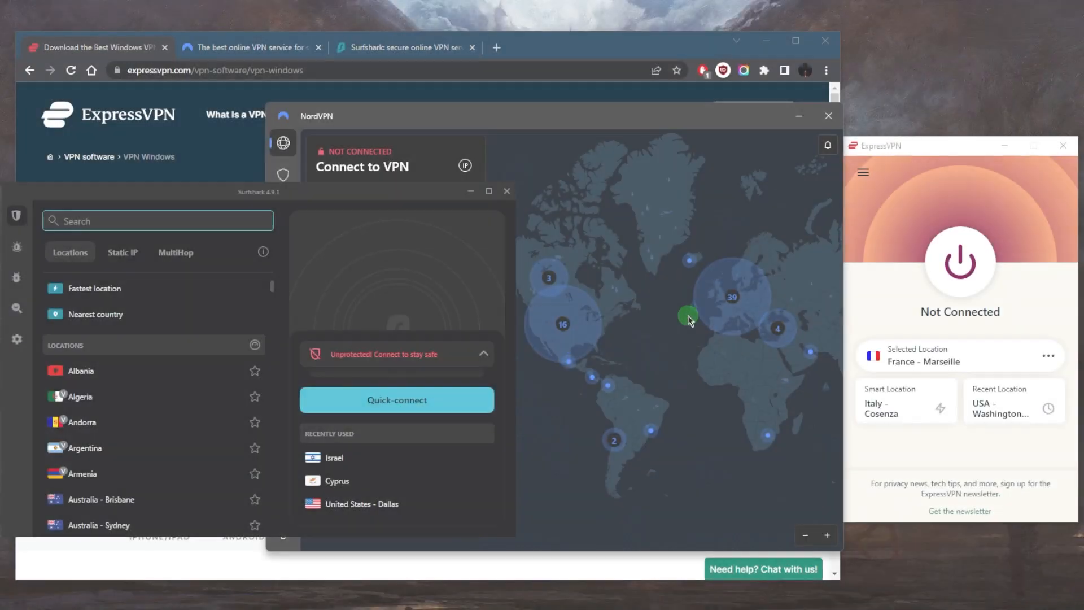
pyautogui.moveTo(835, 290)
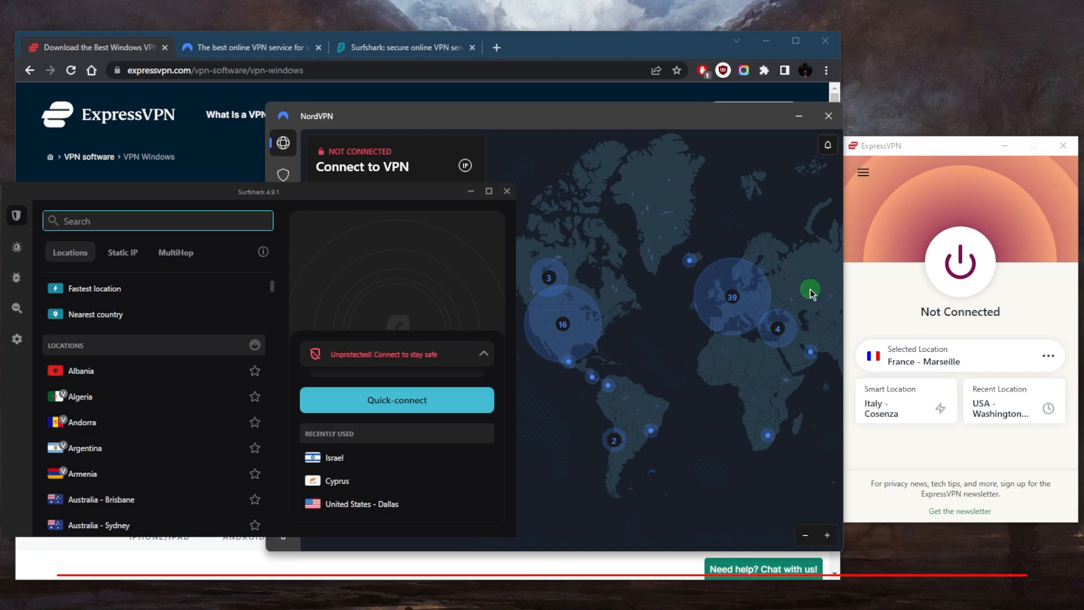
pyautogui.moveTo(738, 319)
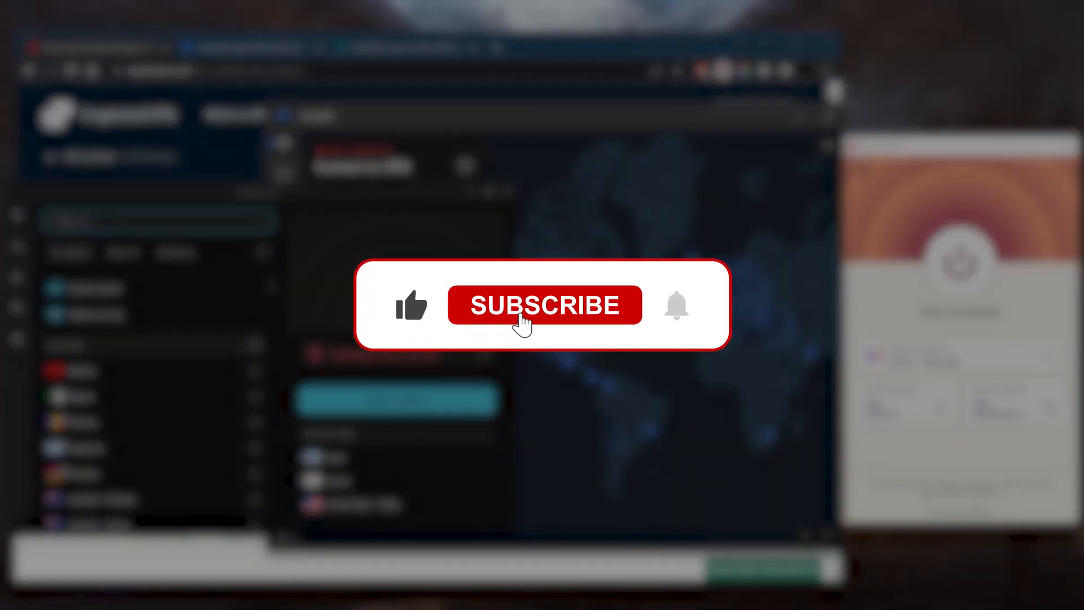
# Position the ExpressVPN, NordVPN and Surfshark windows side by side, all still disconnected.
pyautogui.click(543, 304)
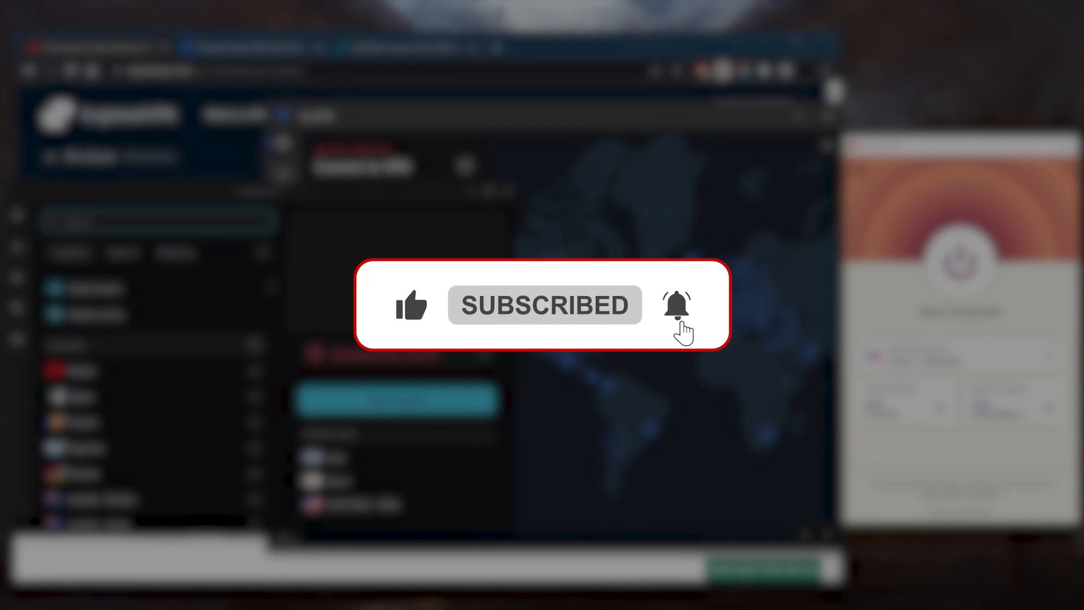